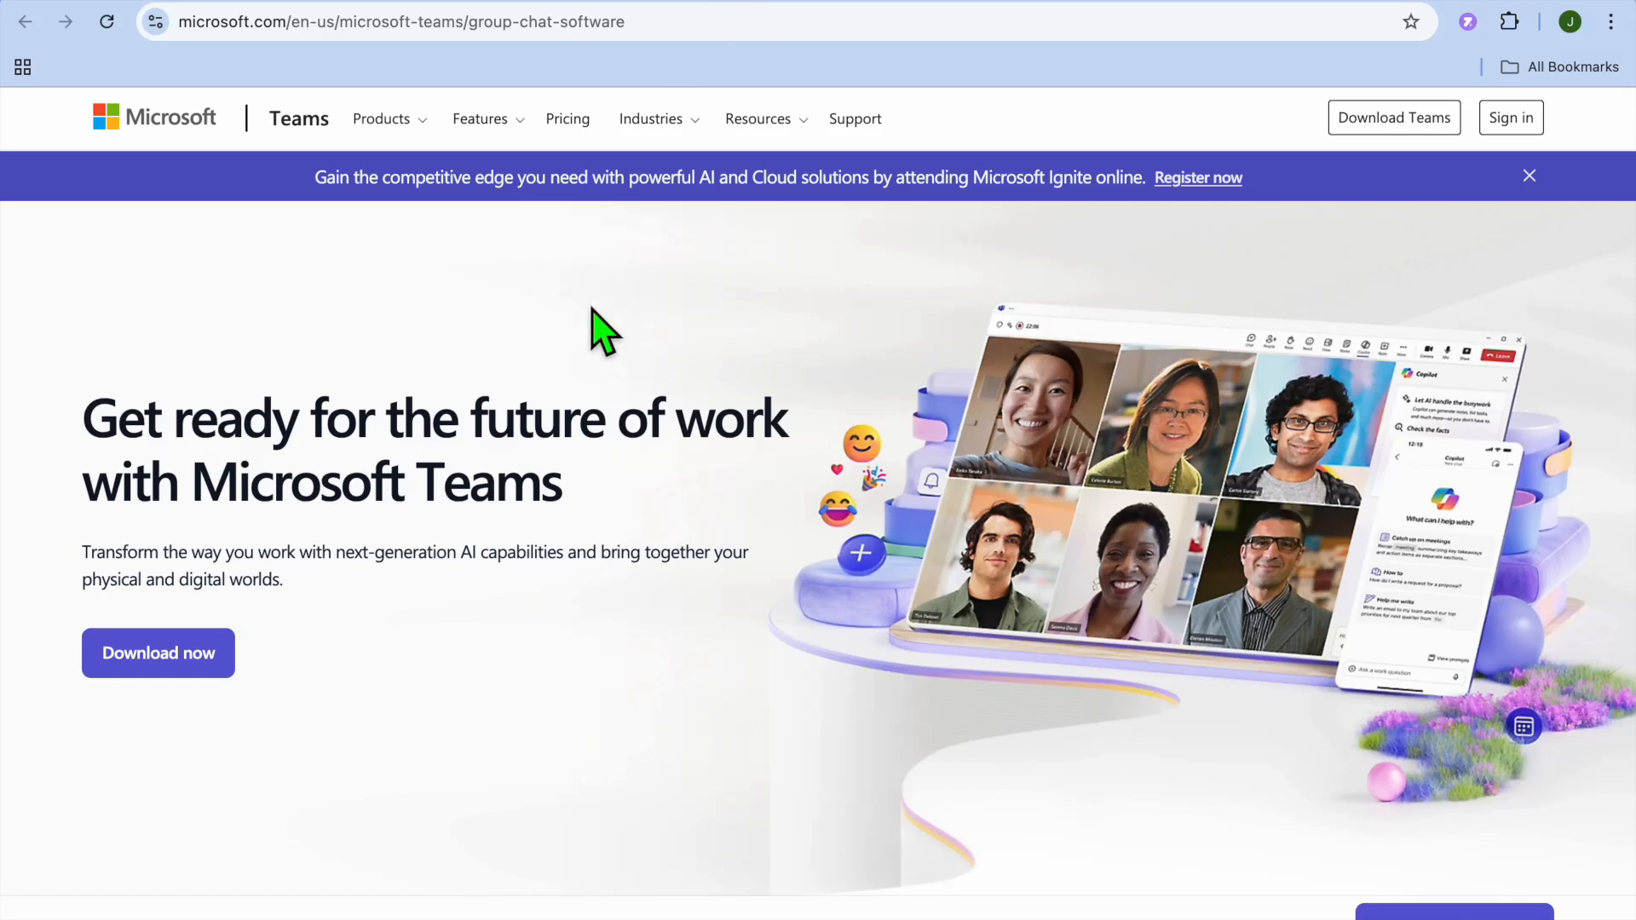
pyautogui.moveTo(273, 22)
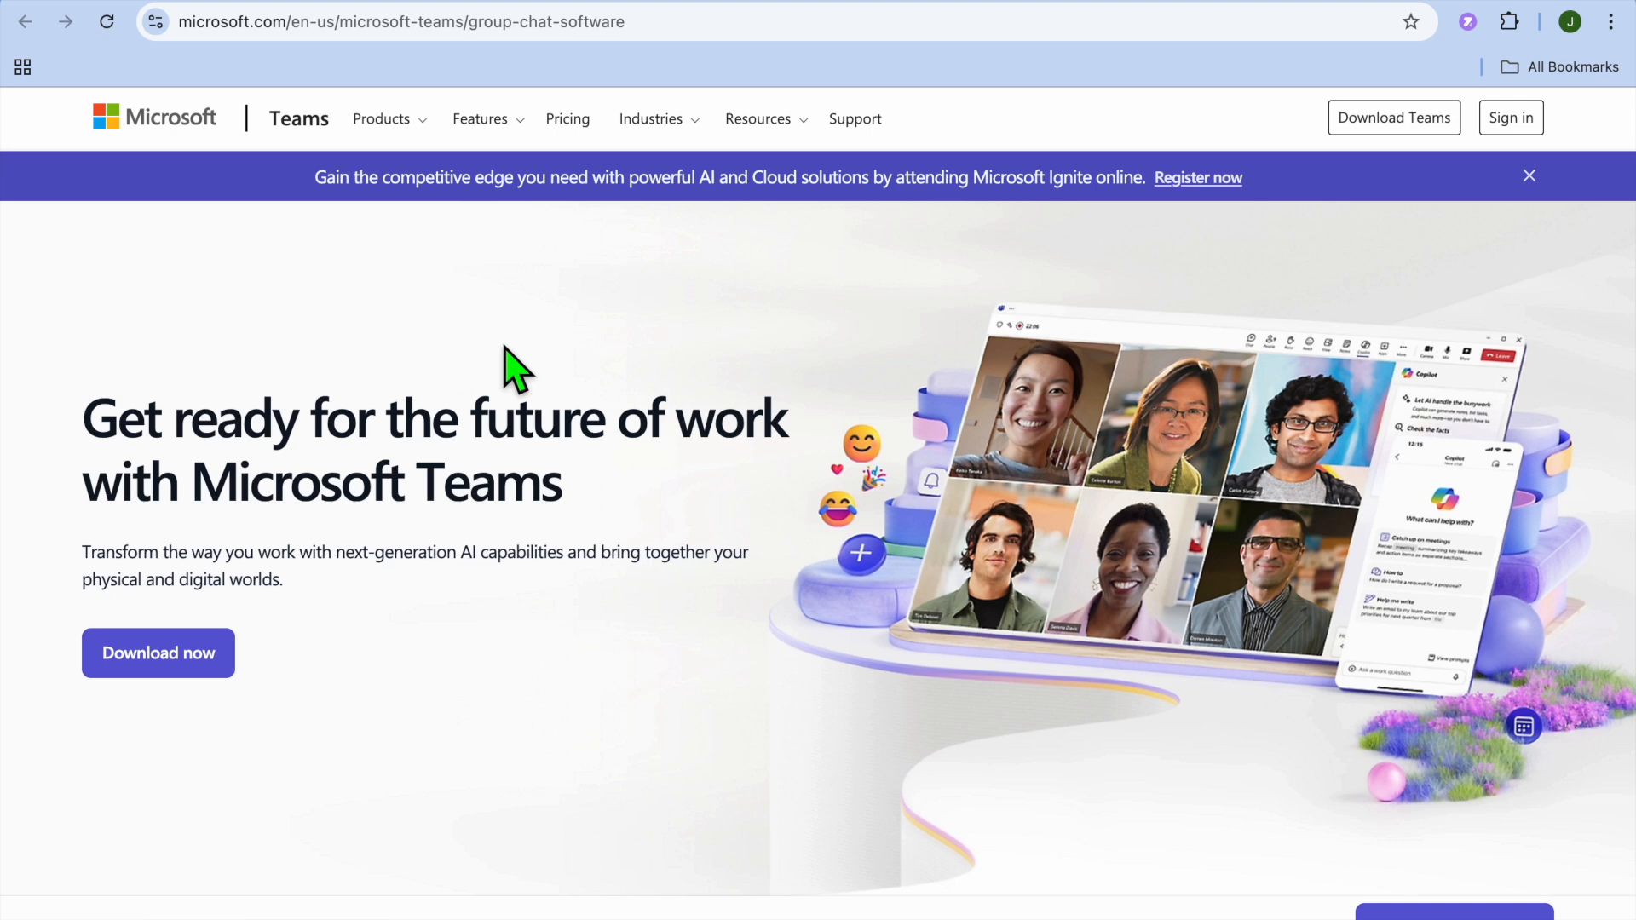
# - Scroll the Teams group chat software page down to the Featured news cards on Copilot, Places and Teams Phone
pyautogui.scroll(-3)
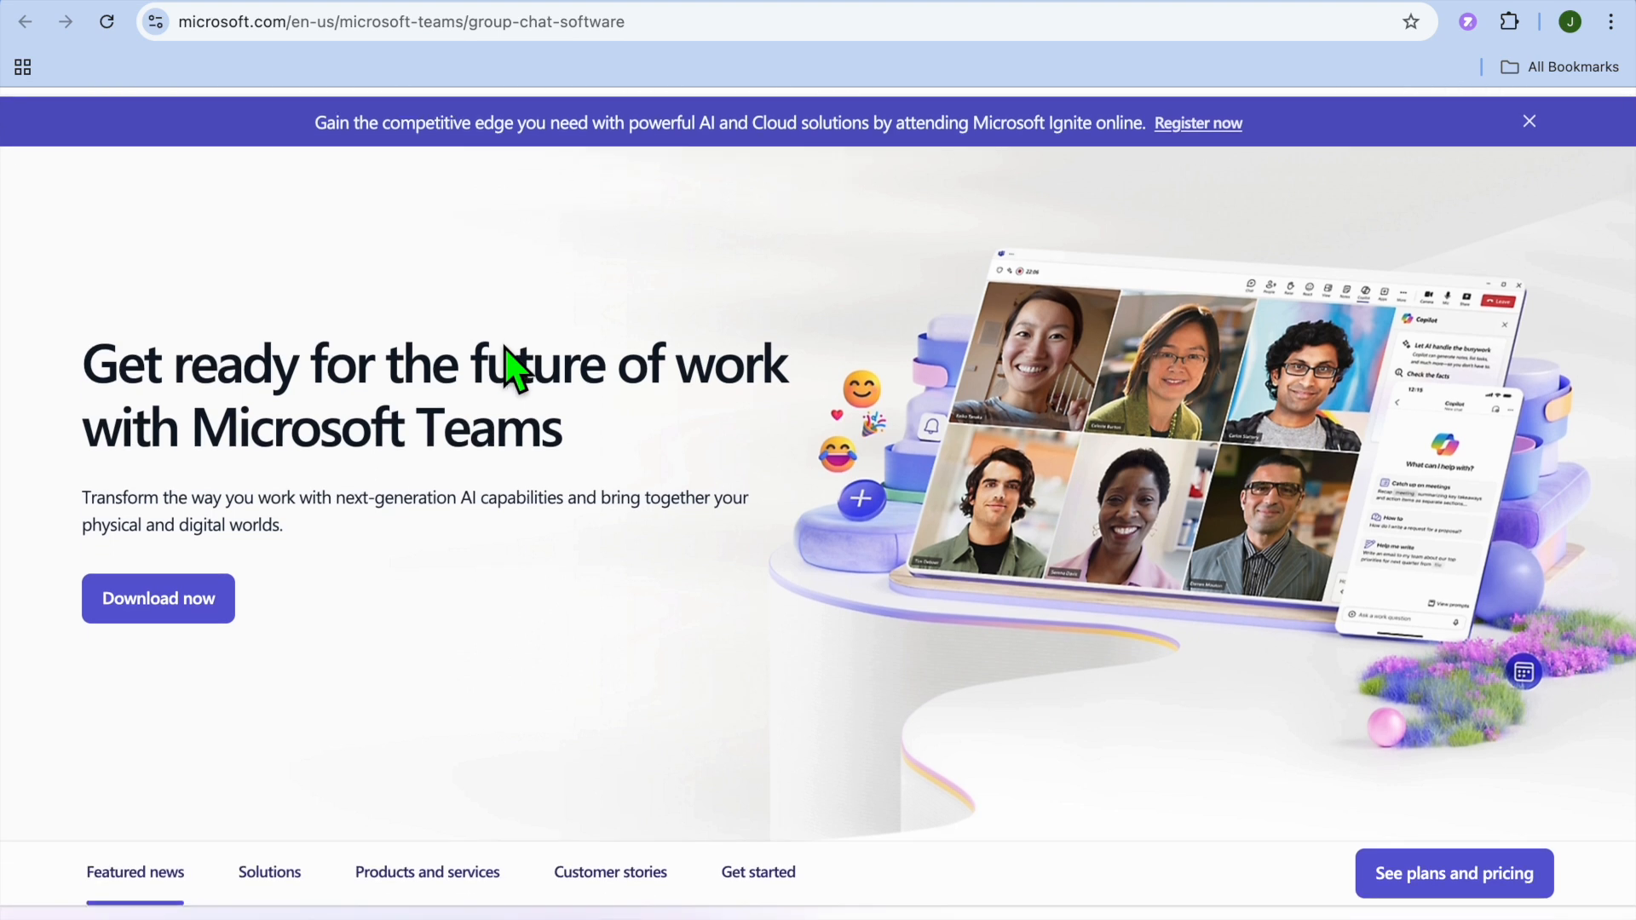
pyautogui.click(1528, 121)
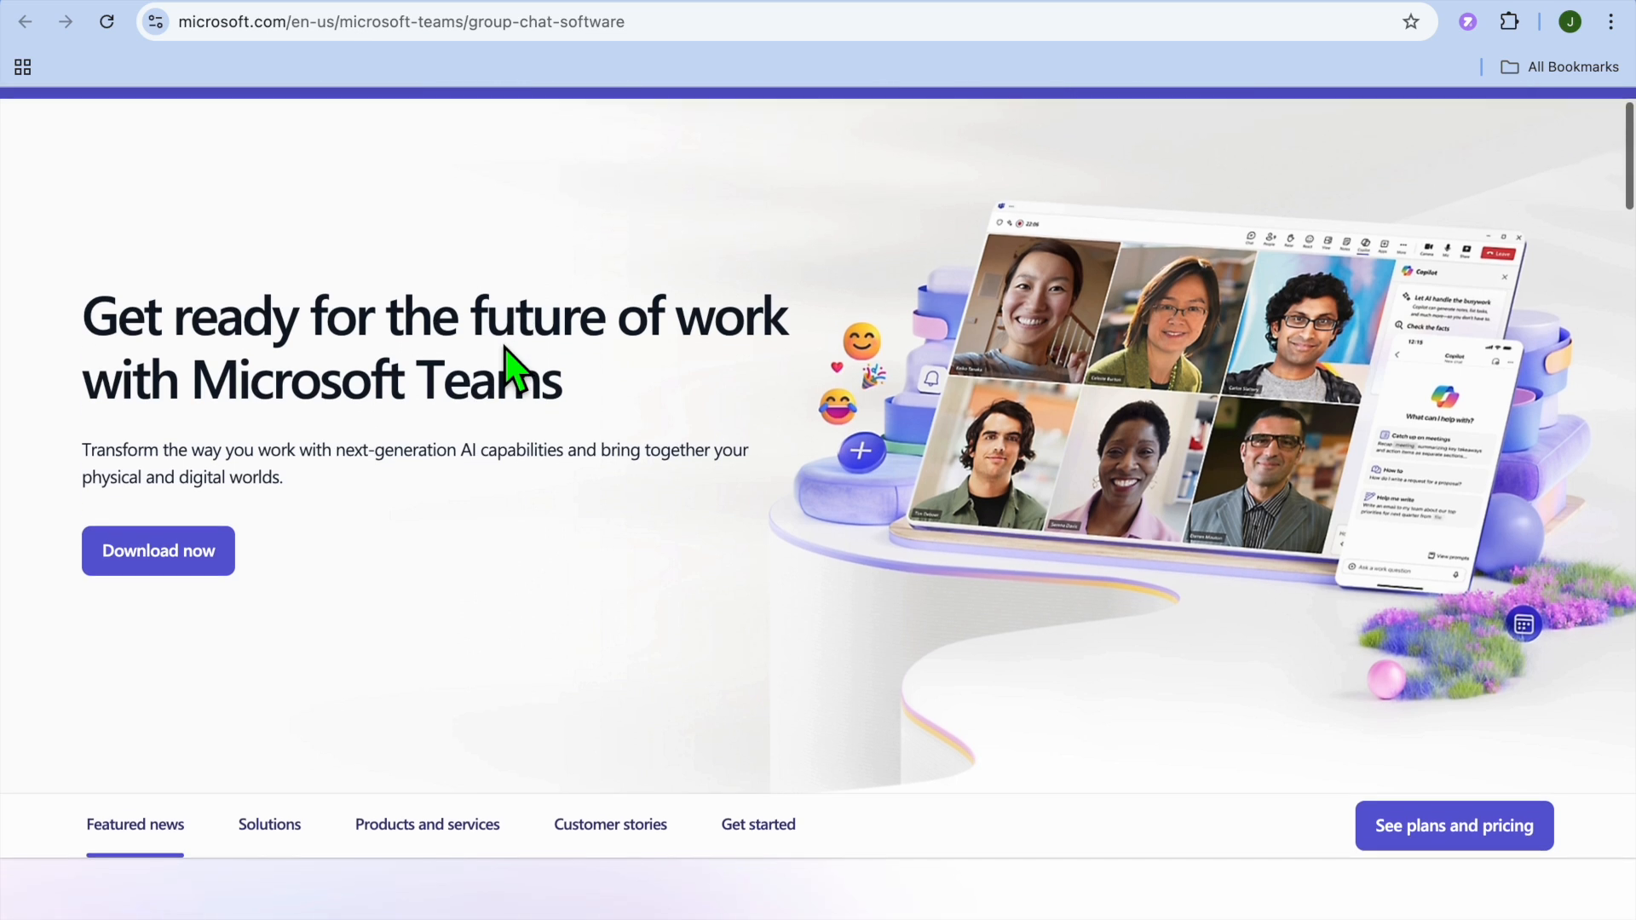
pyautogui.scroll(-3)
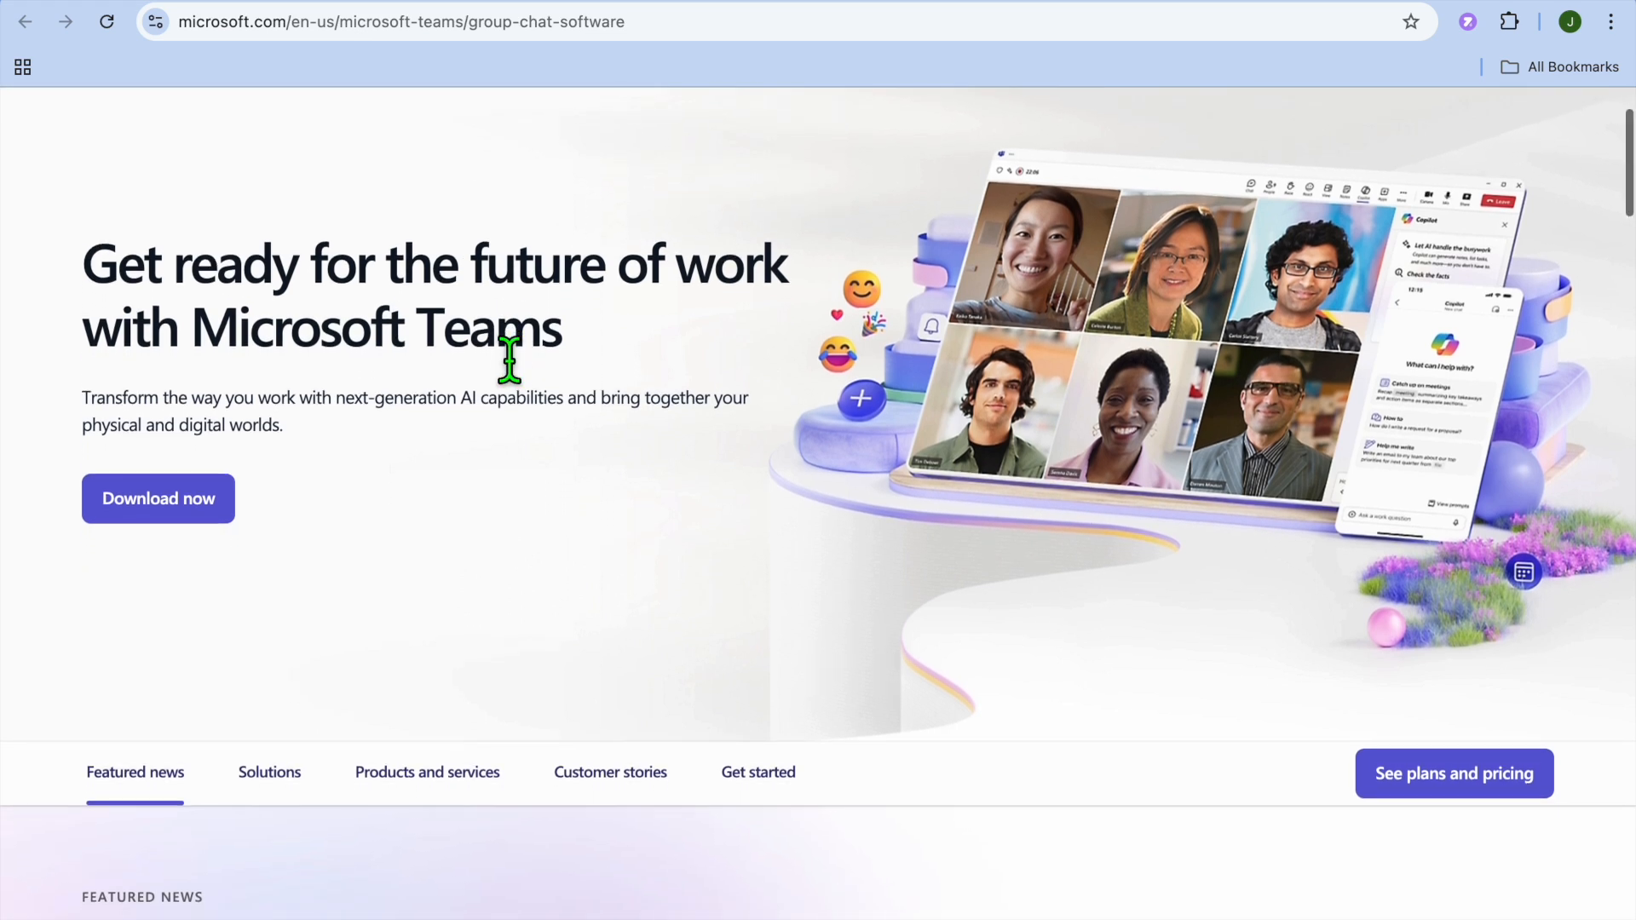
pyautogui.moveTo(415, 193)
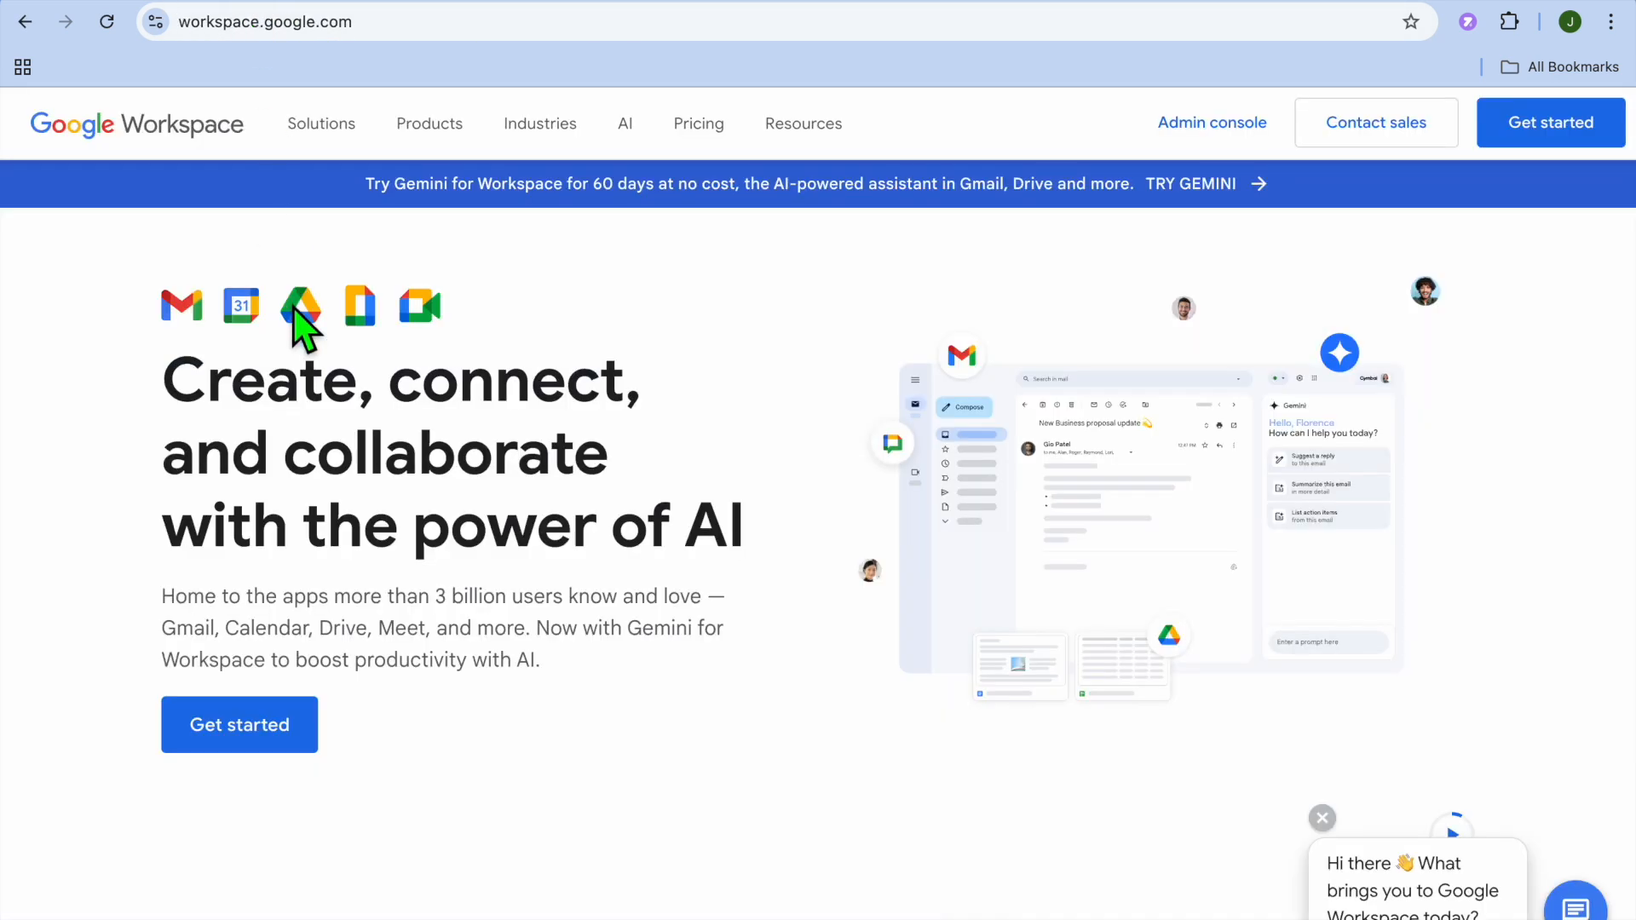
pyautogui.scroll(-3)
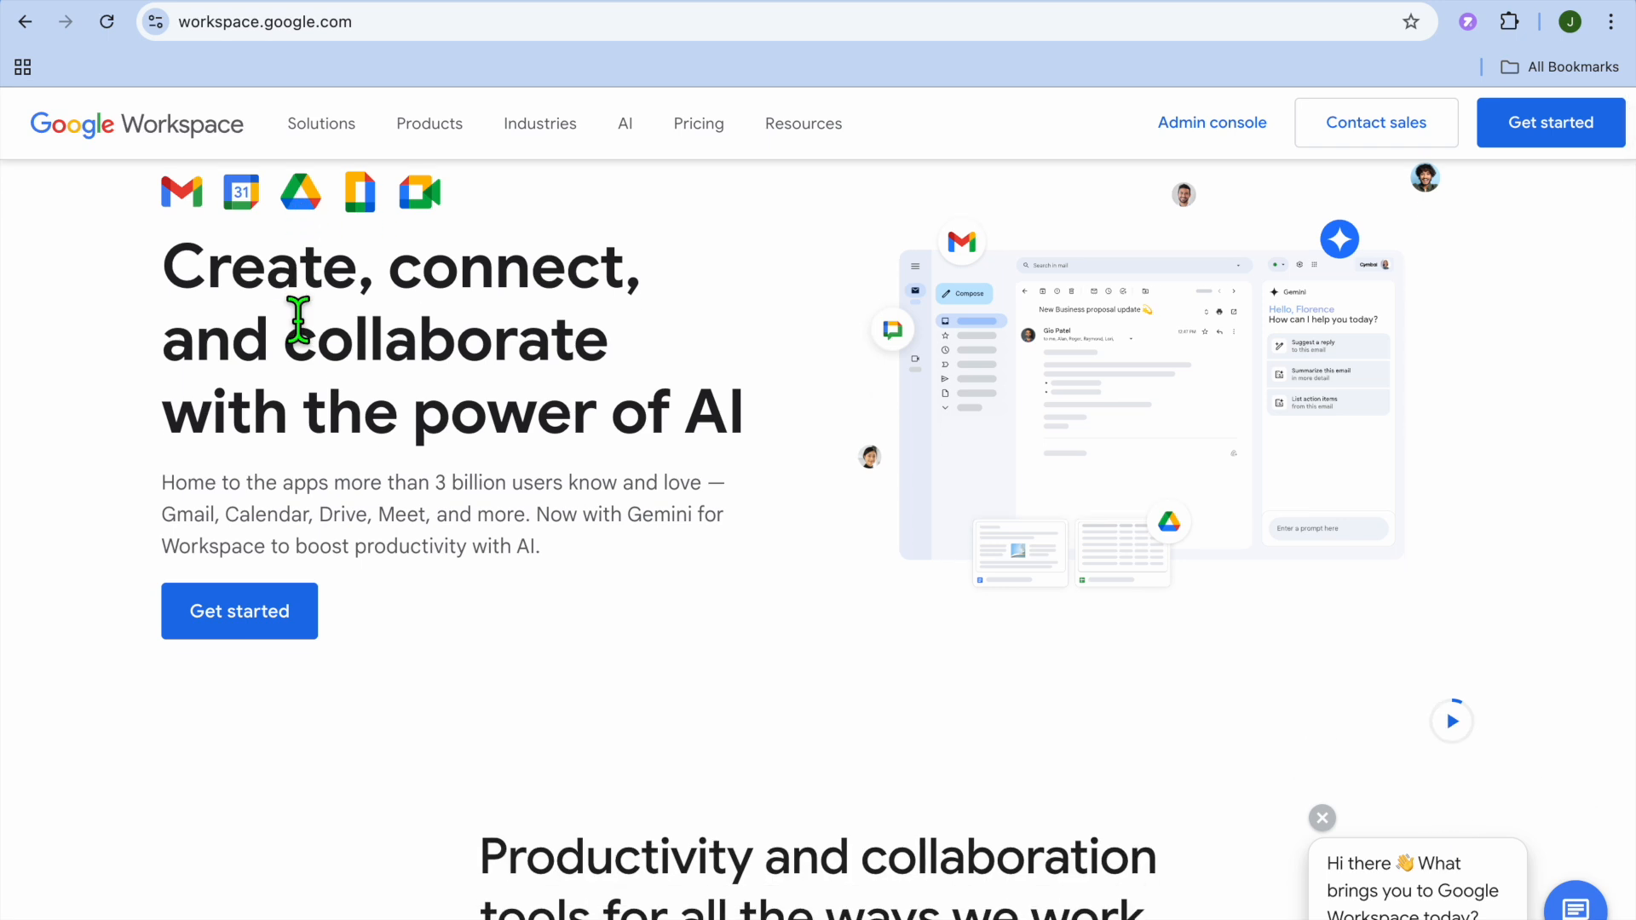
pyautogui.scroll(-3)
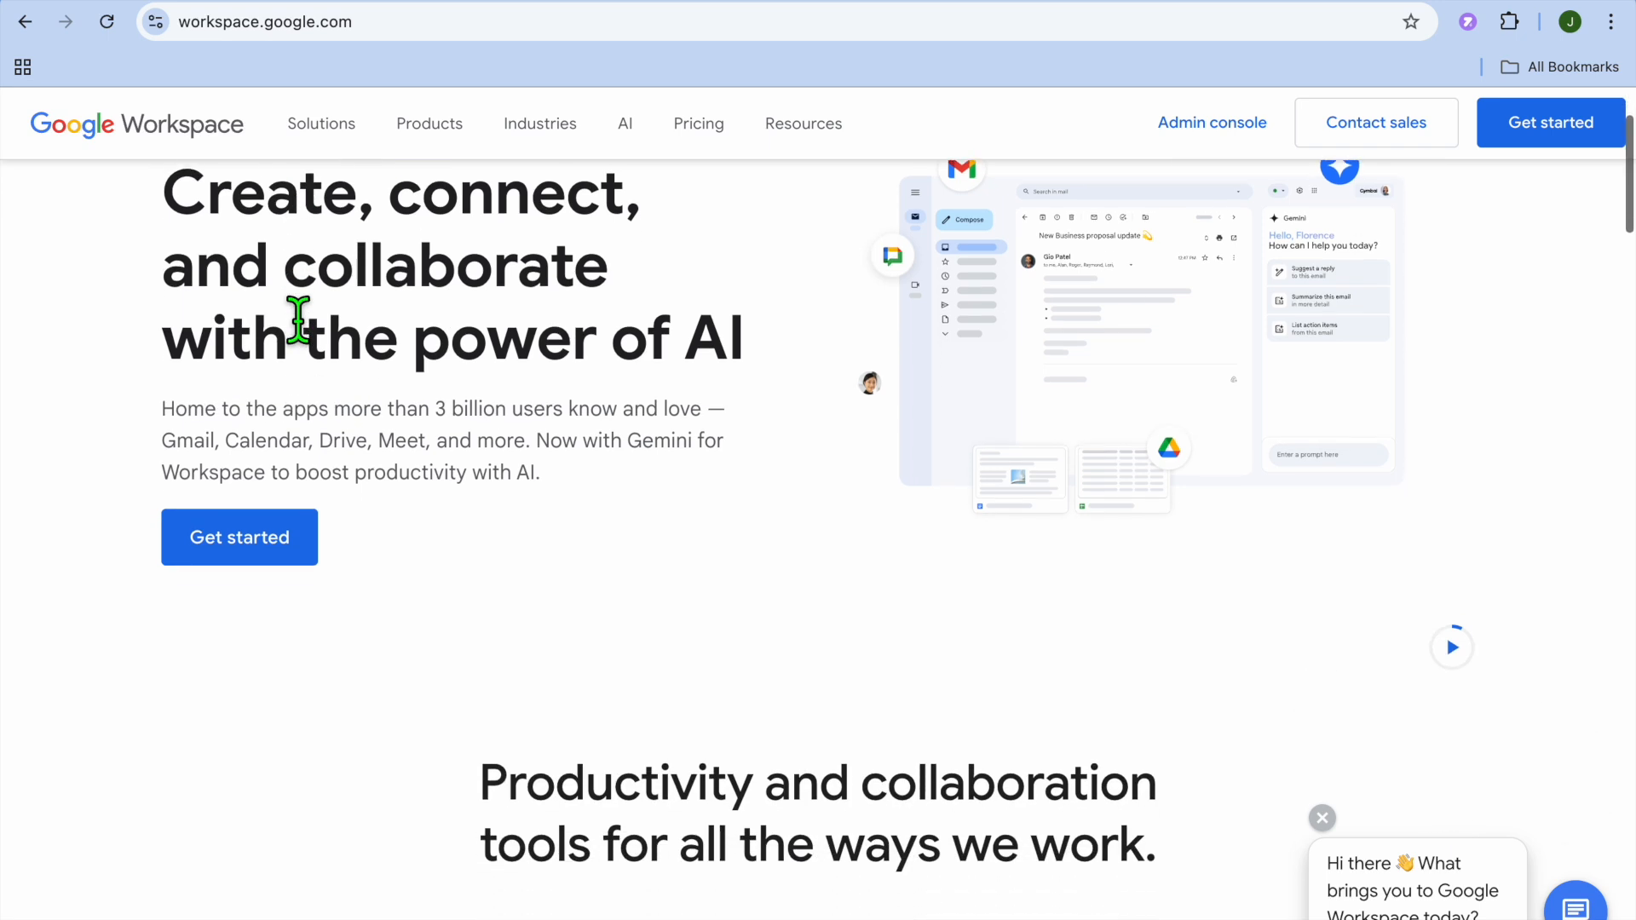
pyautogui.scroll(-3)
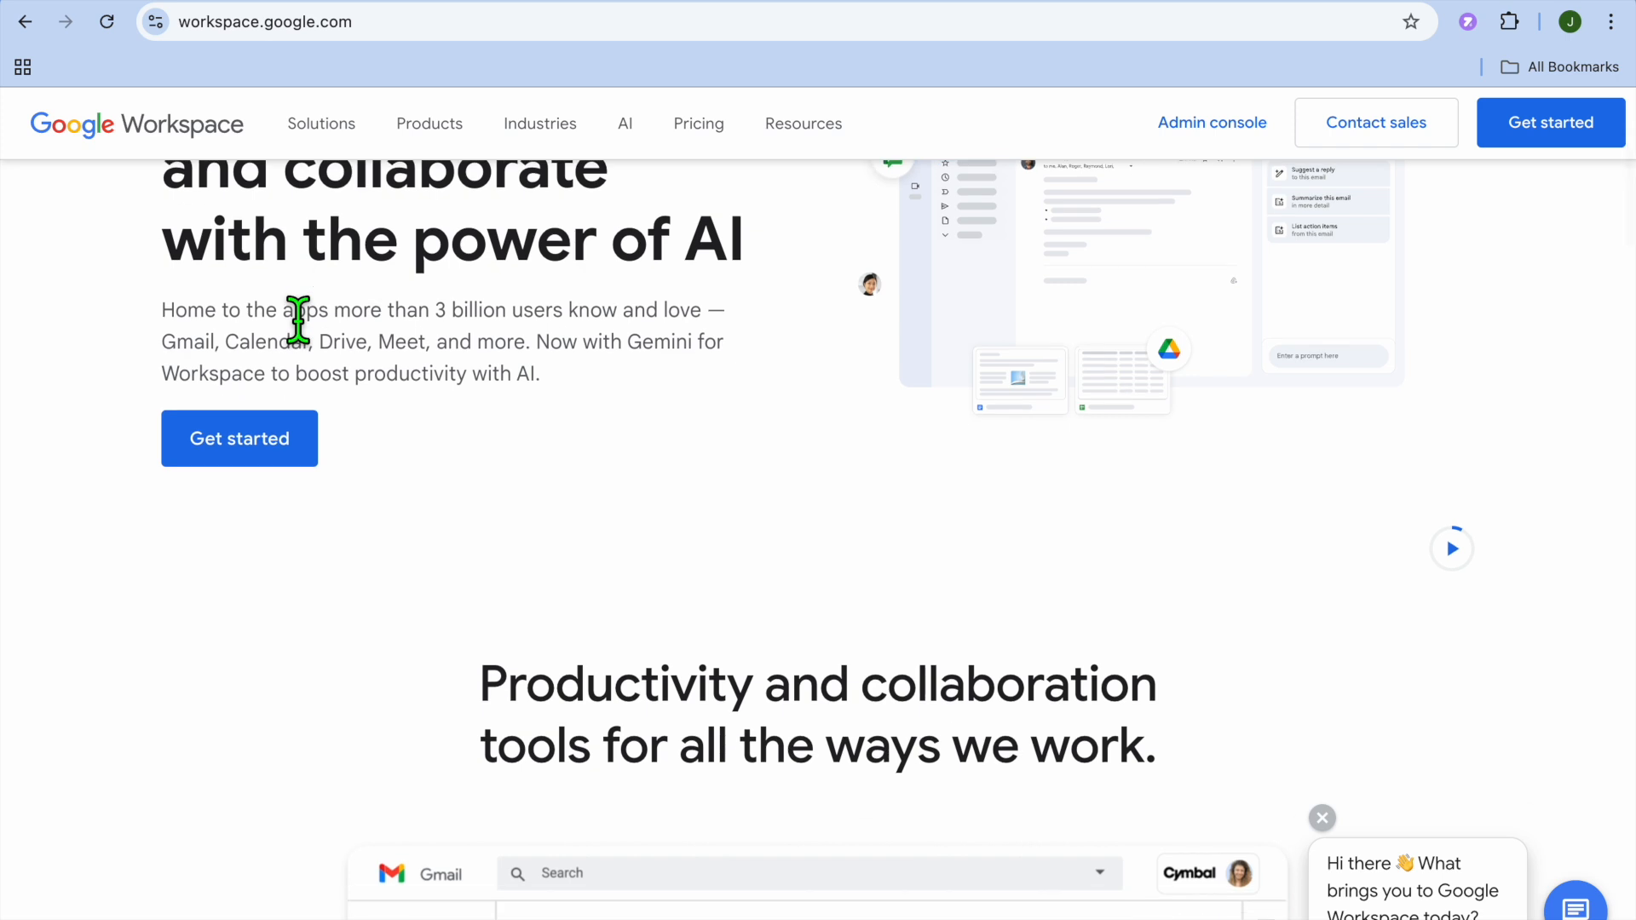
pyautogui.scroll(-3)
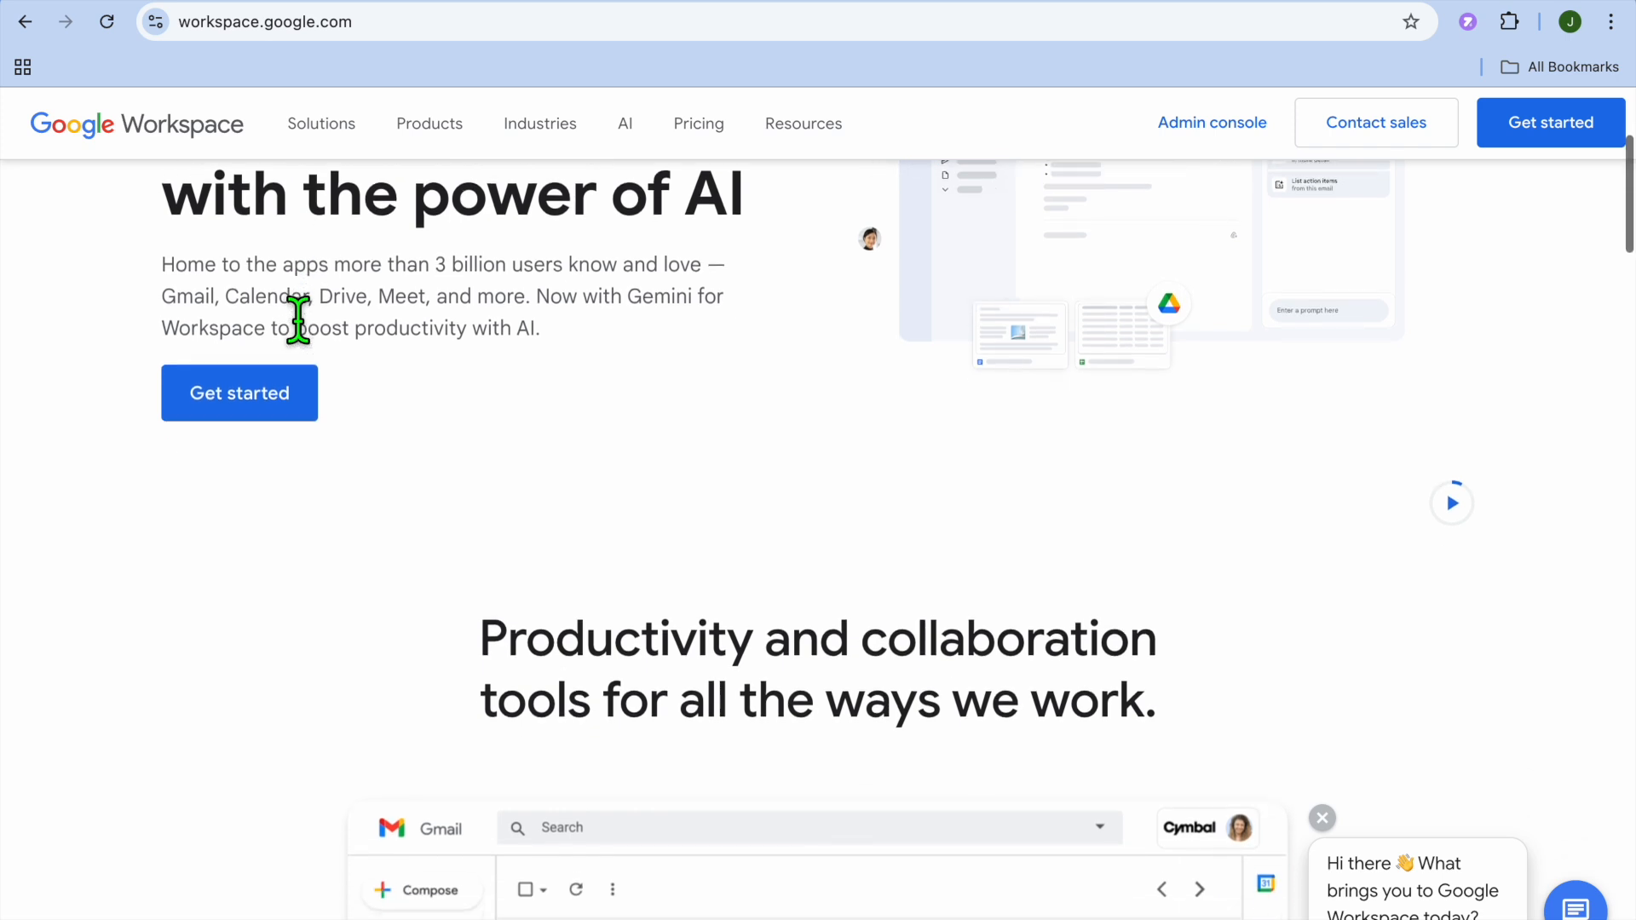
pyautogui.scroll(-3)
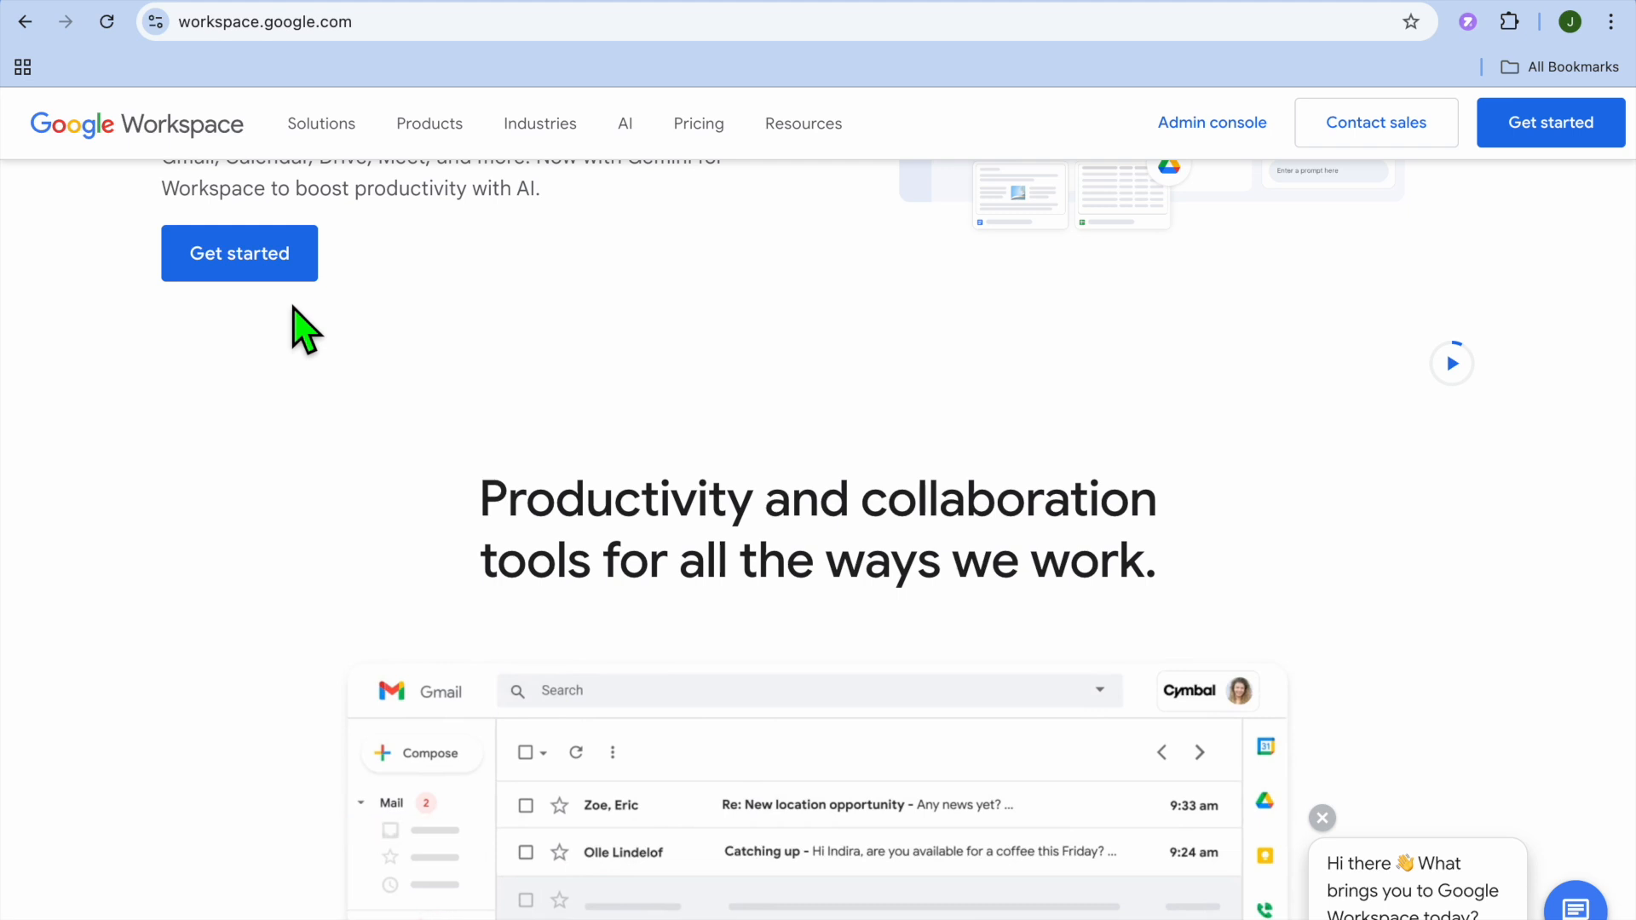
pyautogui.scroll(-3)
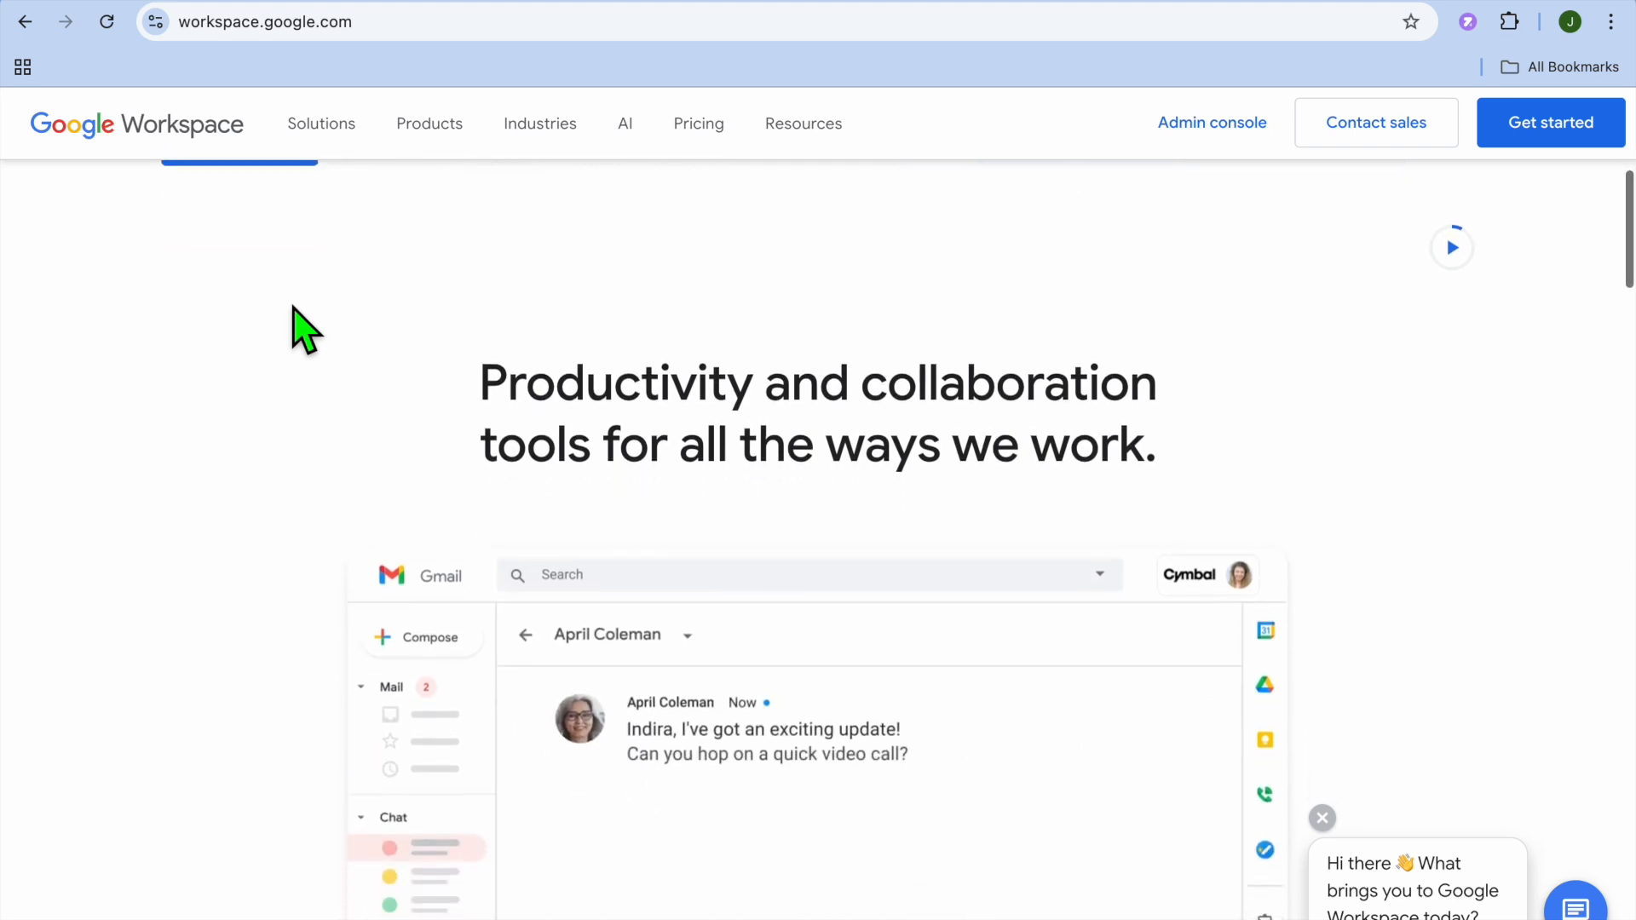
pyautogui.scroll(-3)
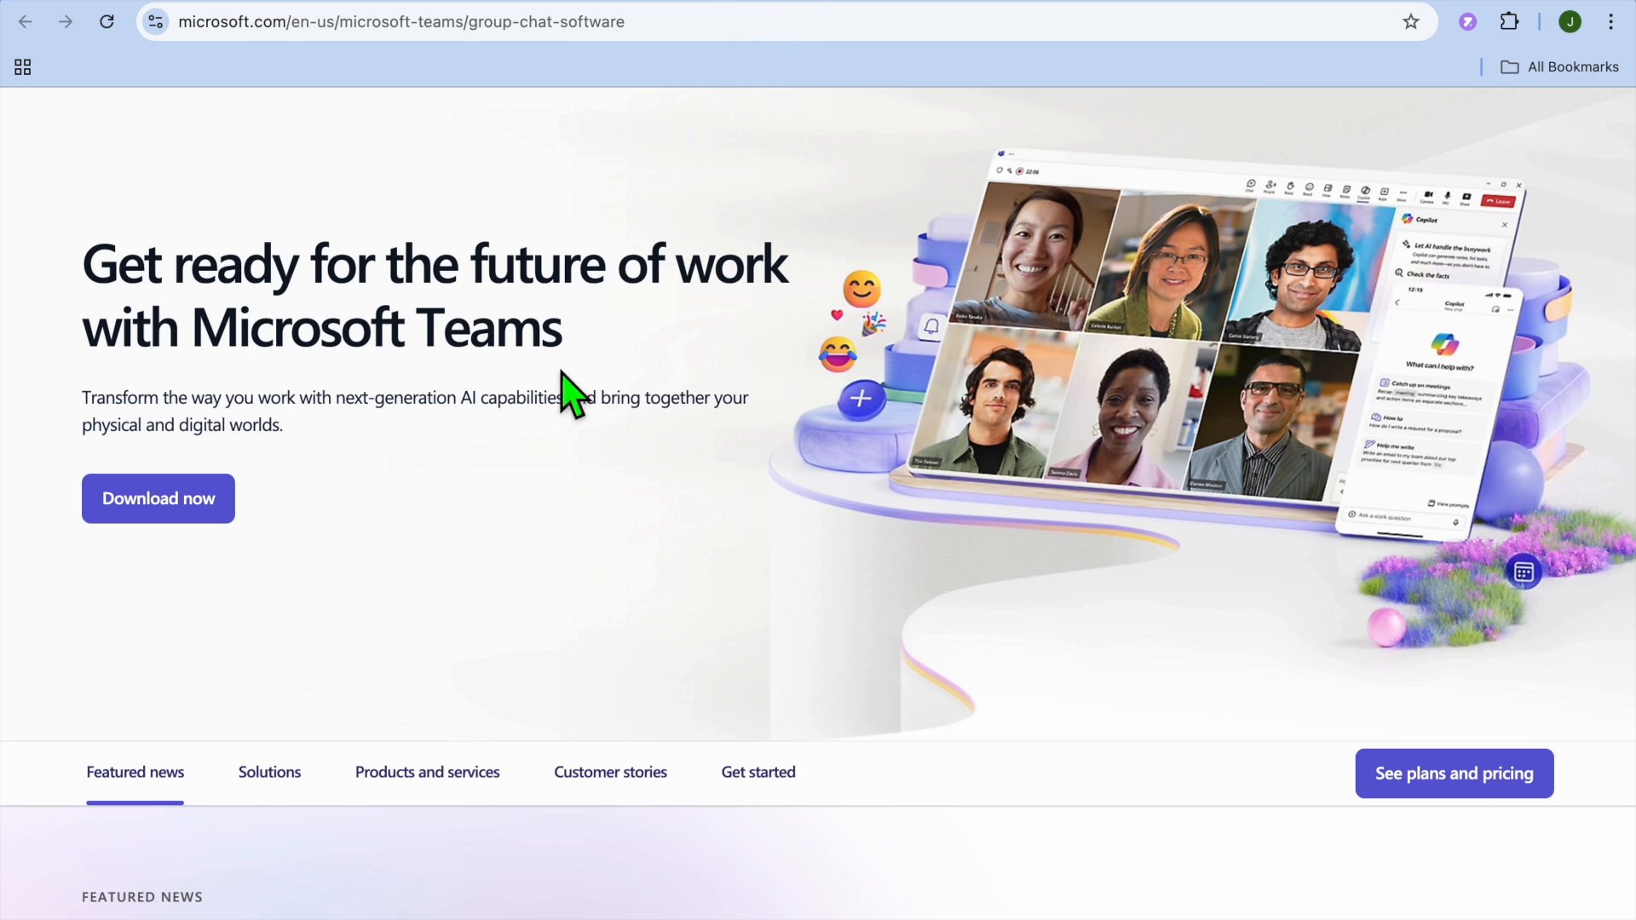
pyautogui.moveTo(509, 518)
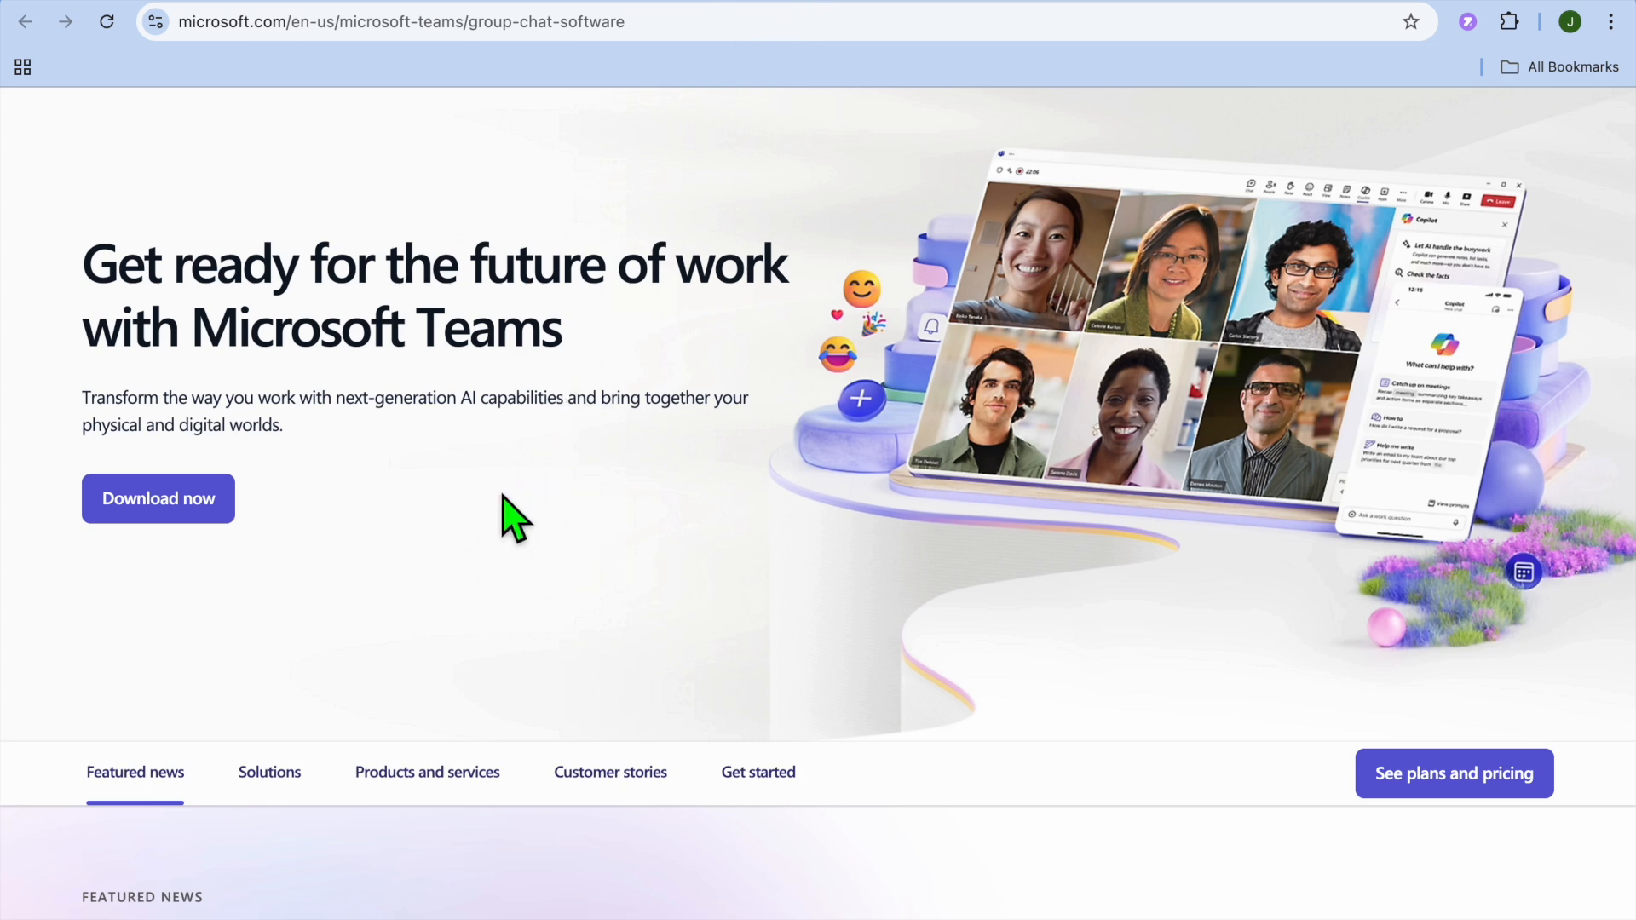
pyautogui.scroll(-3)
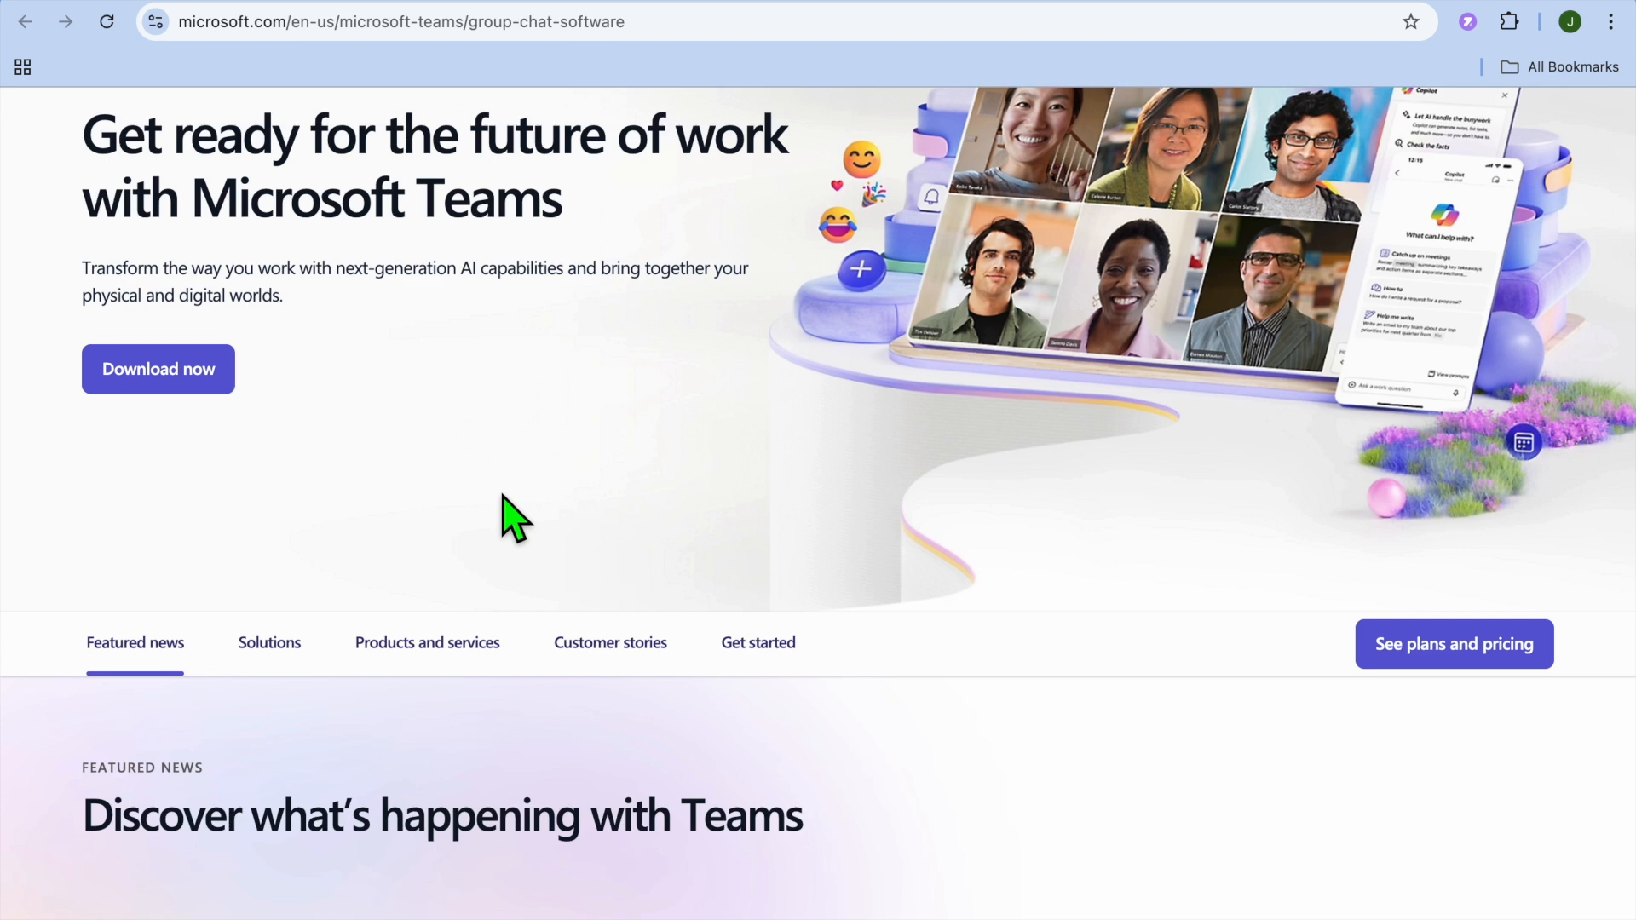
pyautogui.scroll(-3)
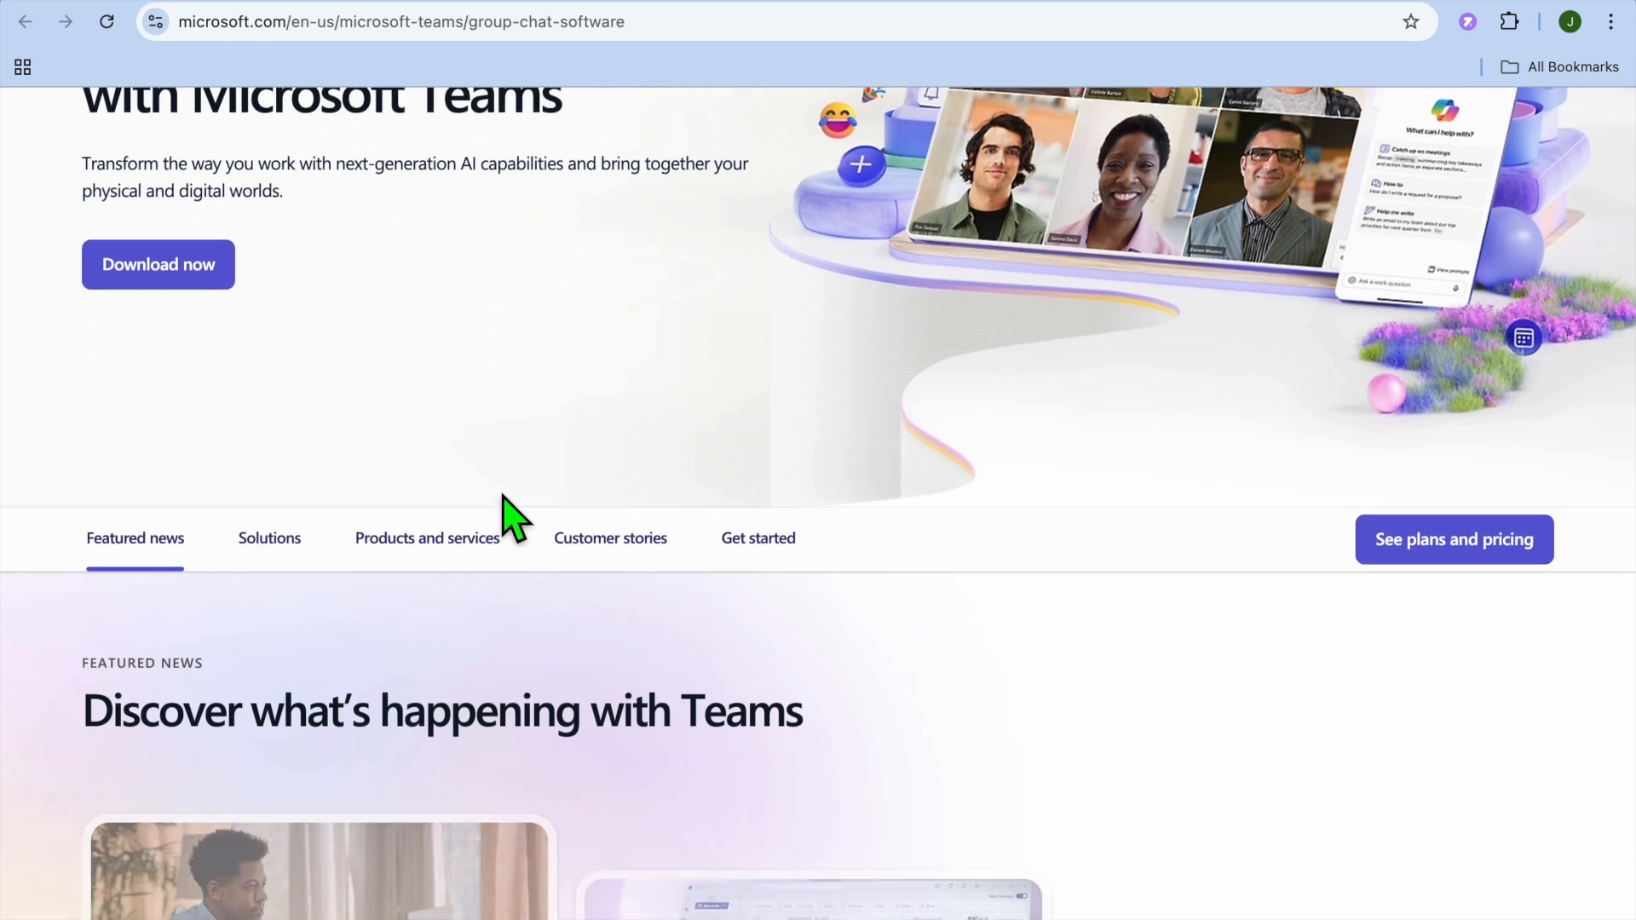
pyautogui.scroll(-3)
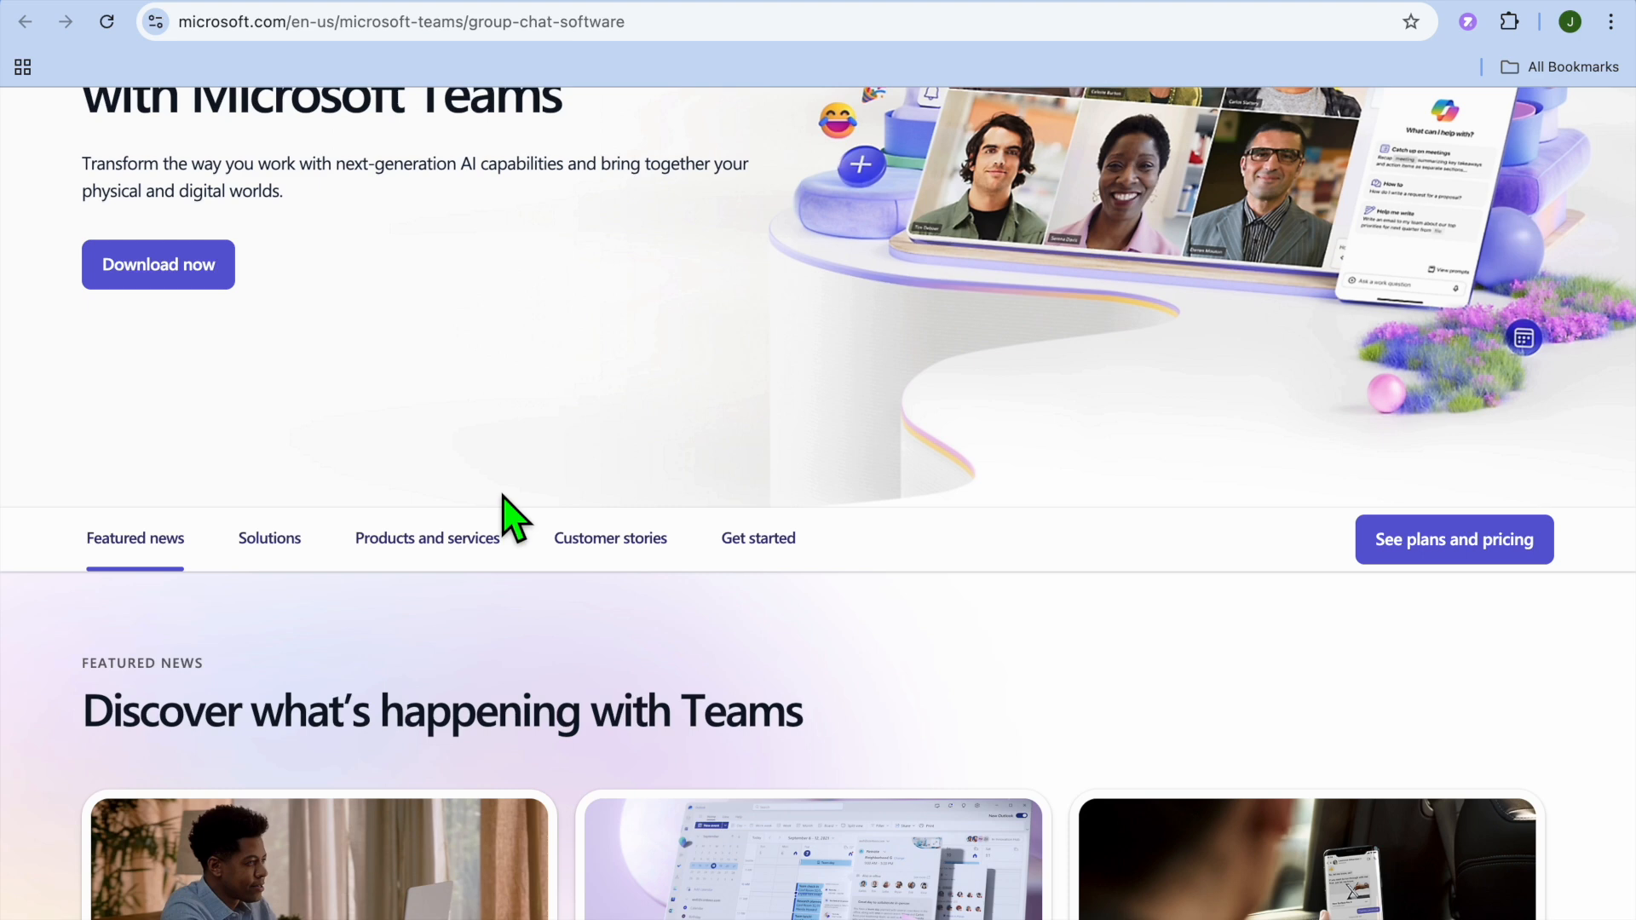
pyautogui.scroll(-3)
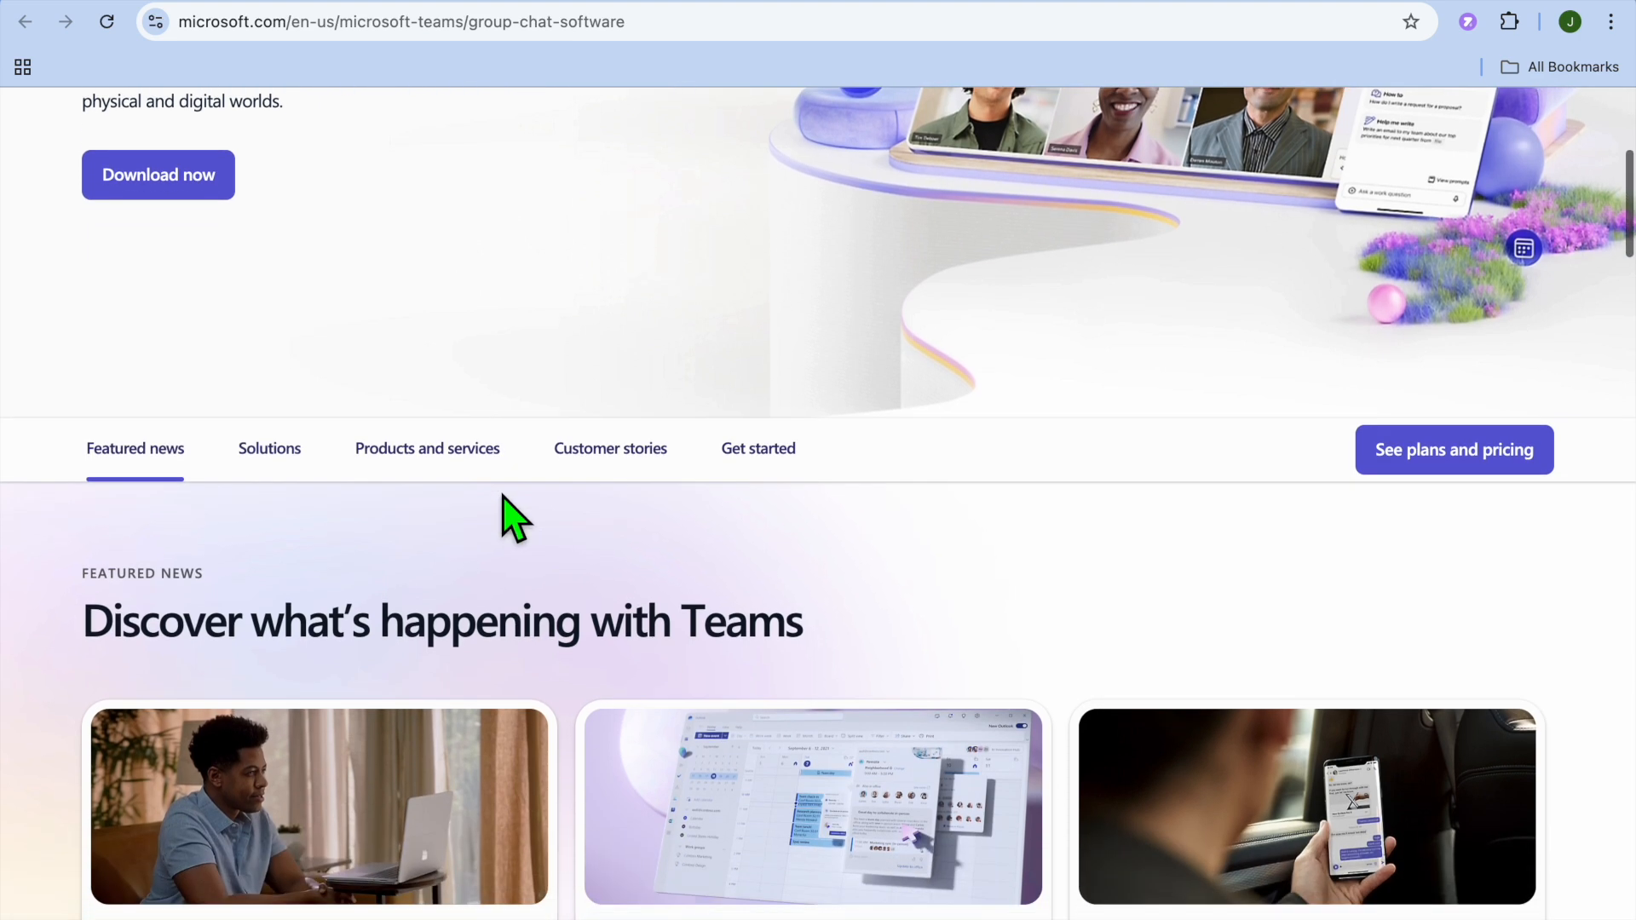
pyautogui.scroll(-3)
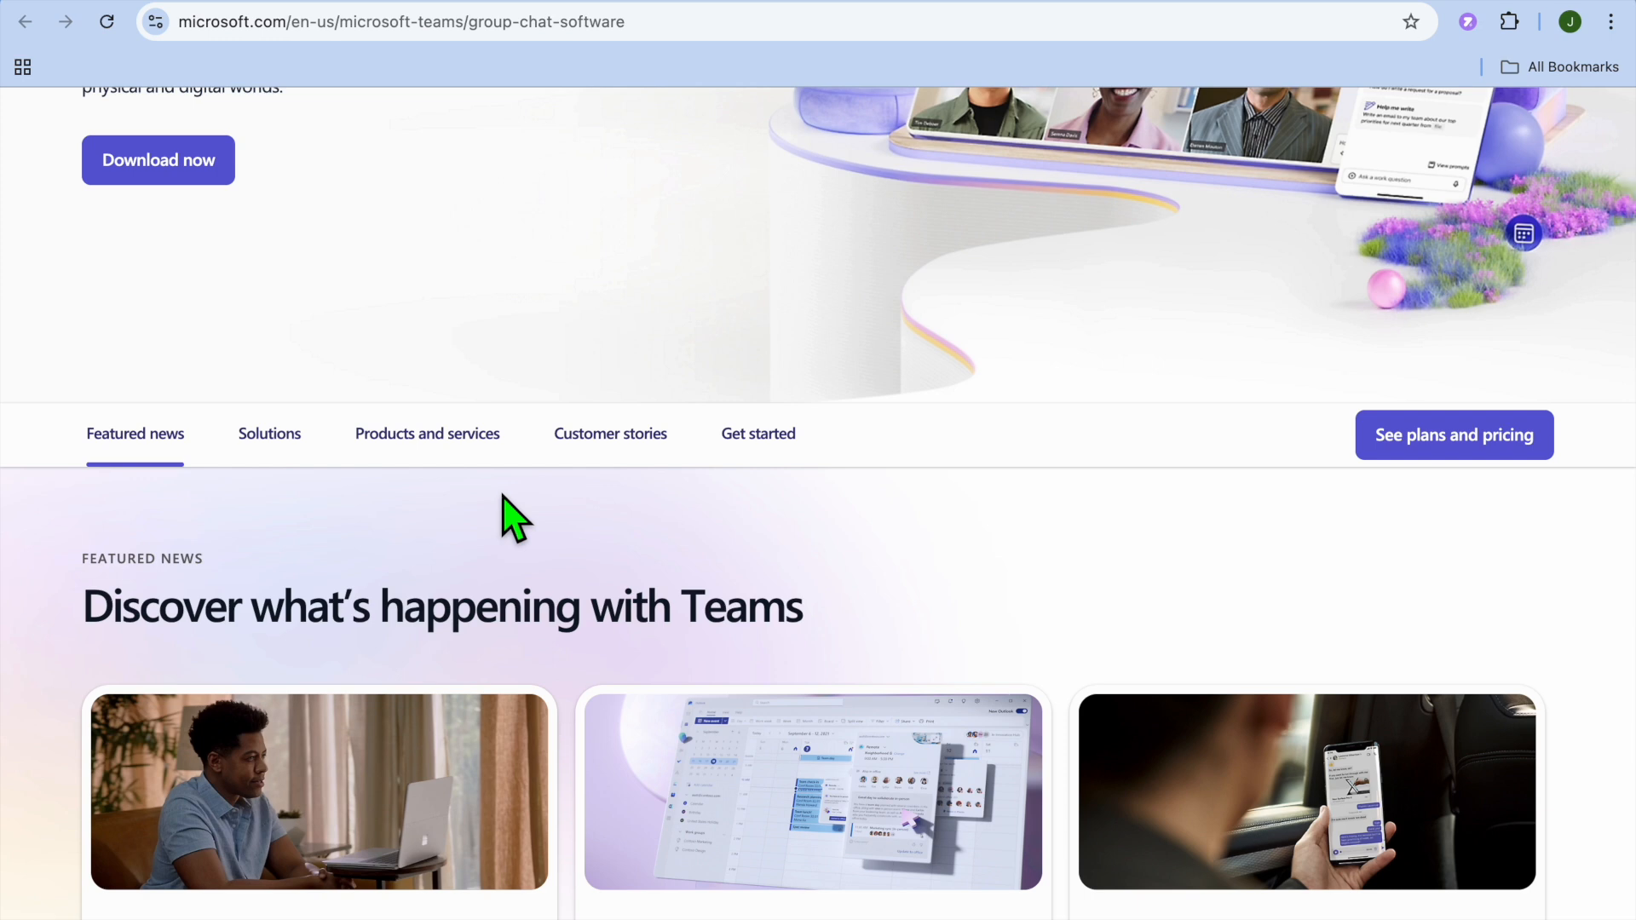
pyautogui.scroll(-3)
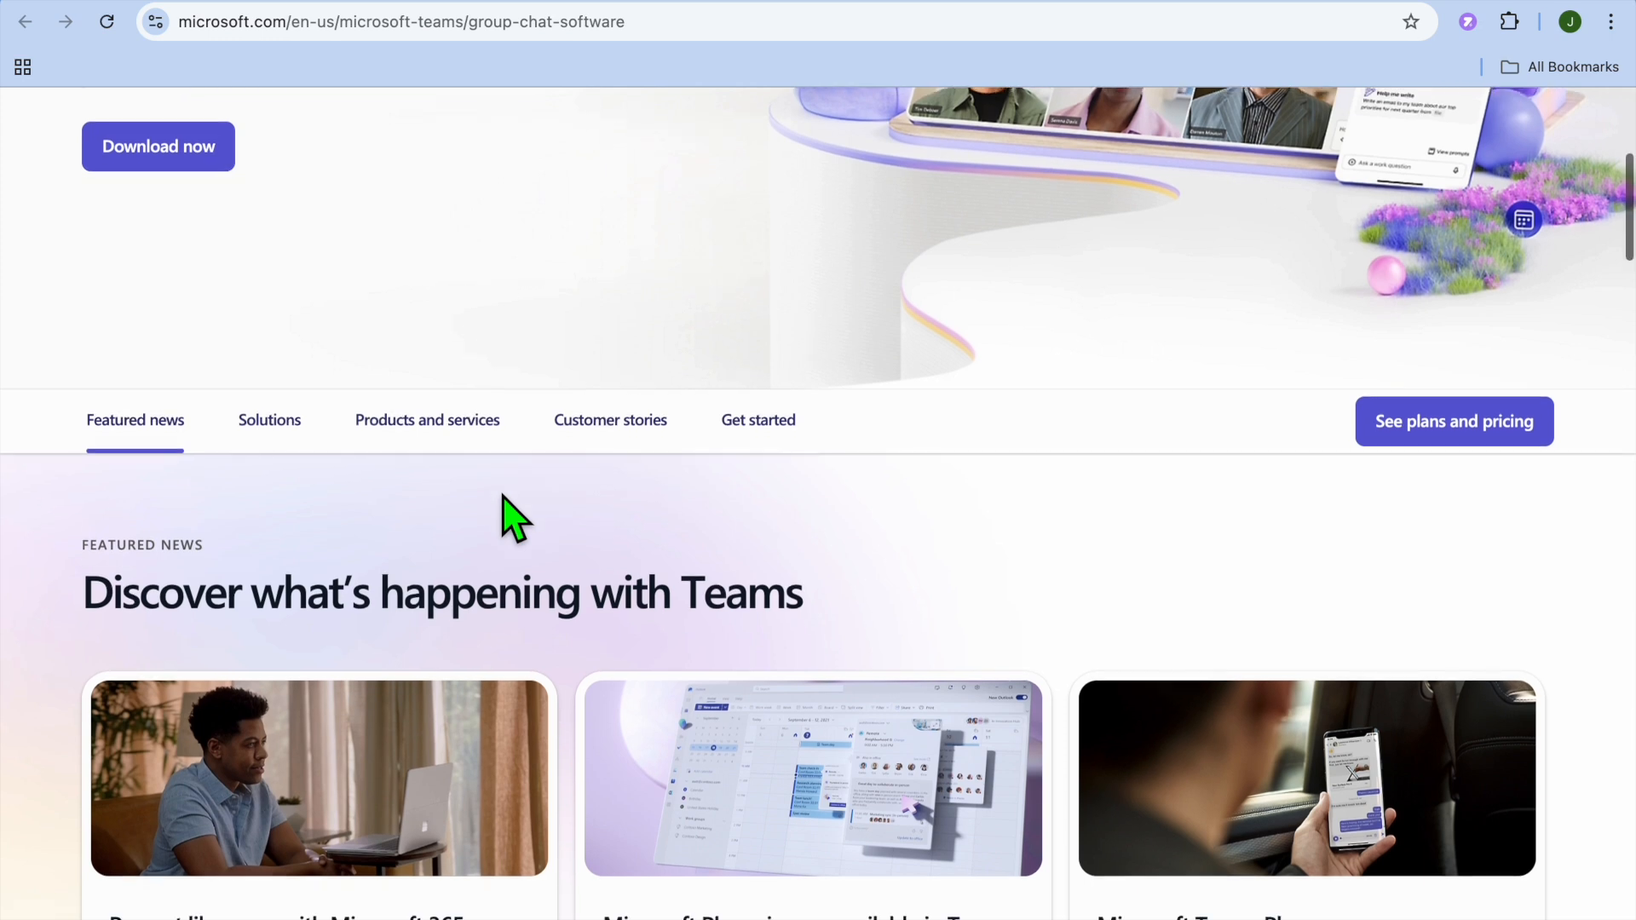
pyautogui.scroll(-3)
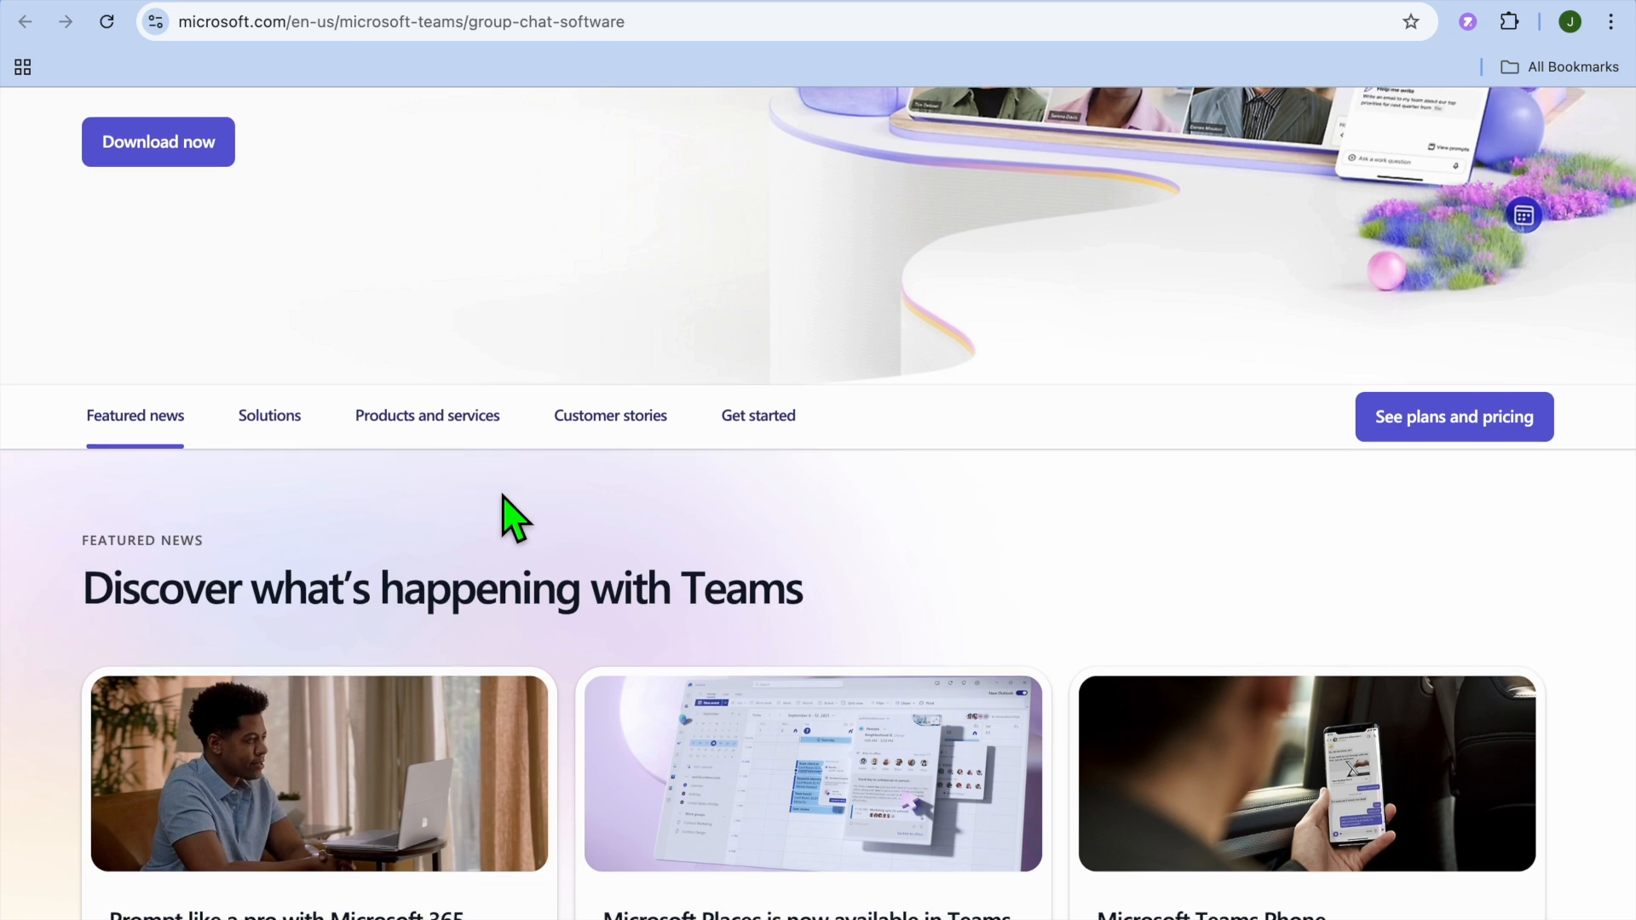
pyautogui.scroll(-3)
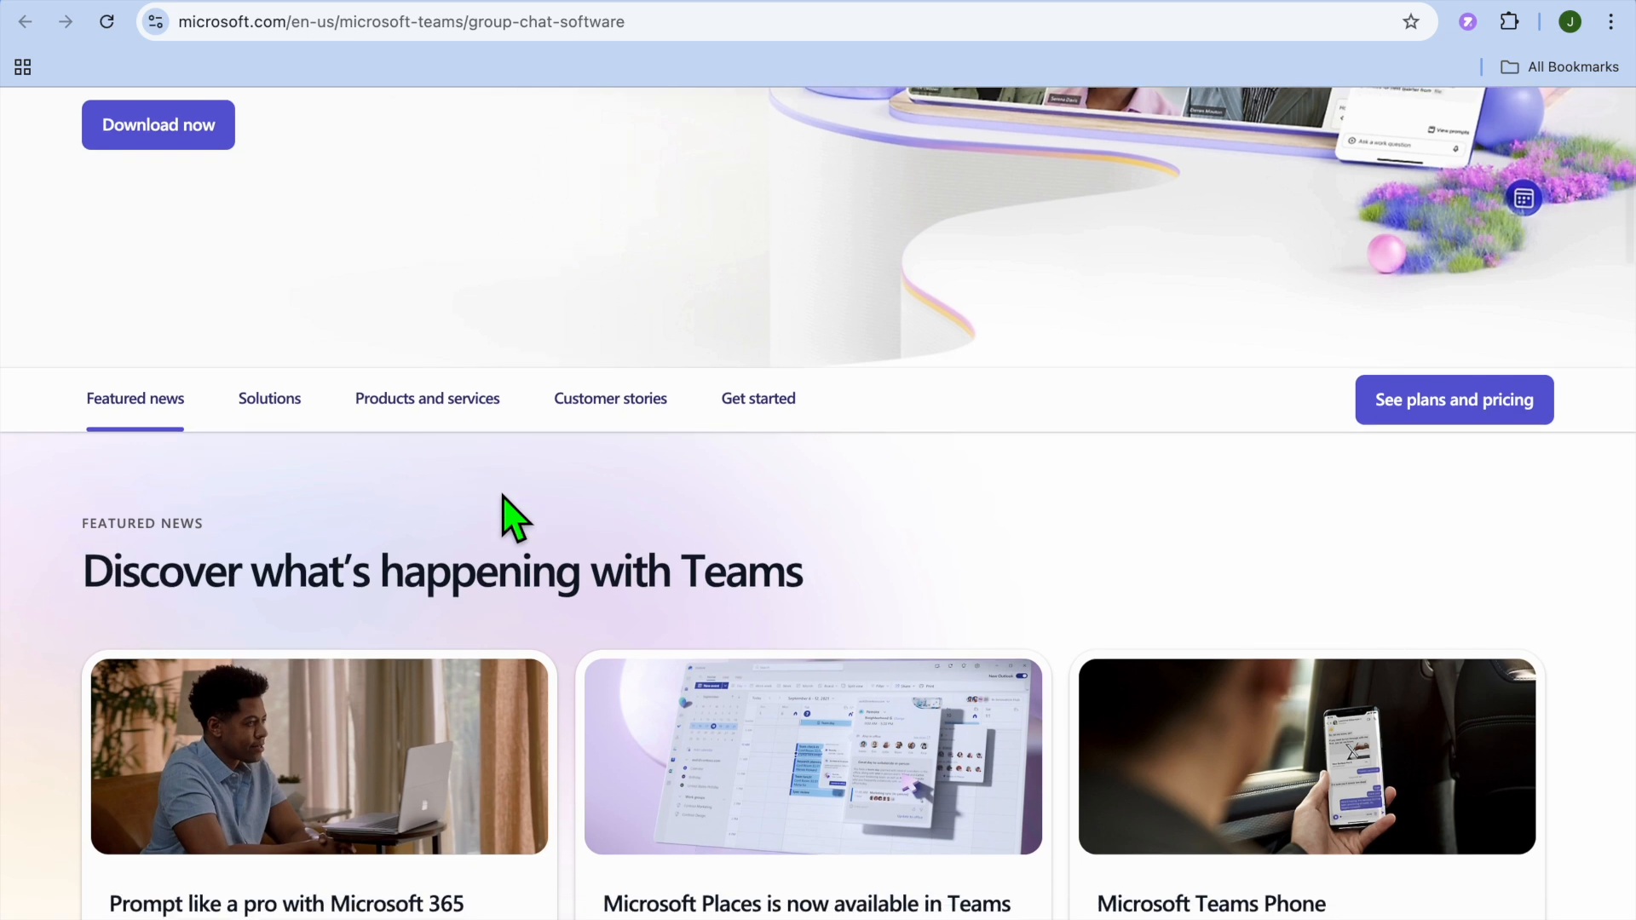
pyautogui.scroll(-3)
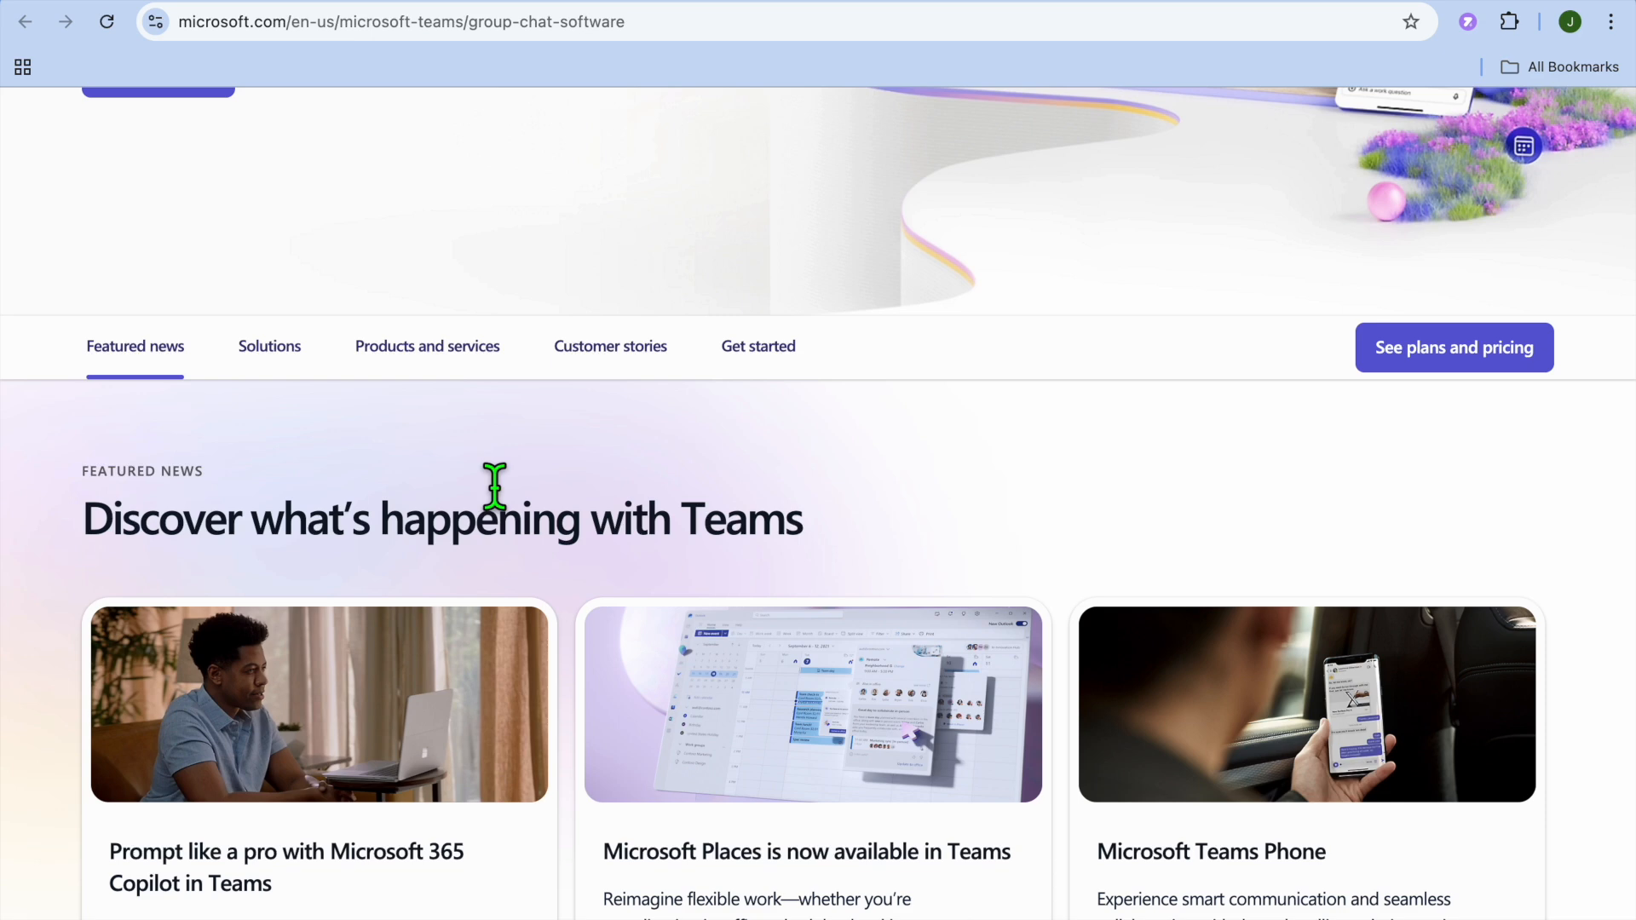
pyautogui.moveTo(501, 354)
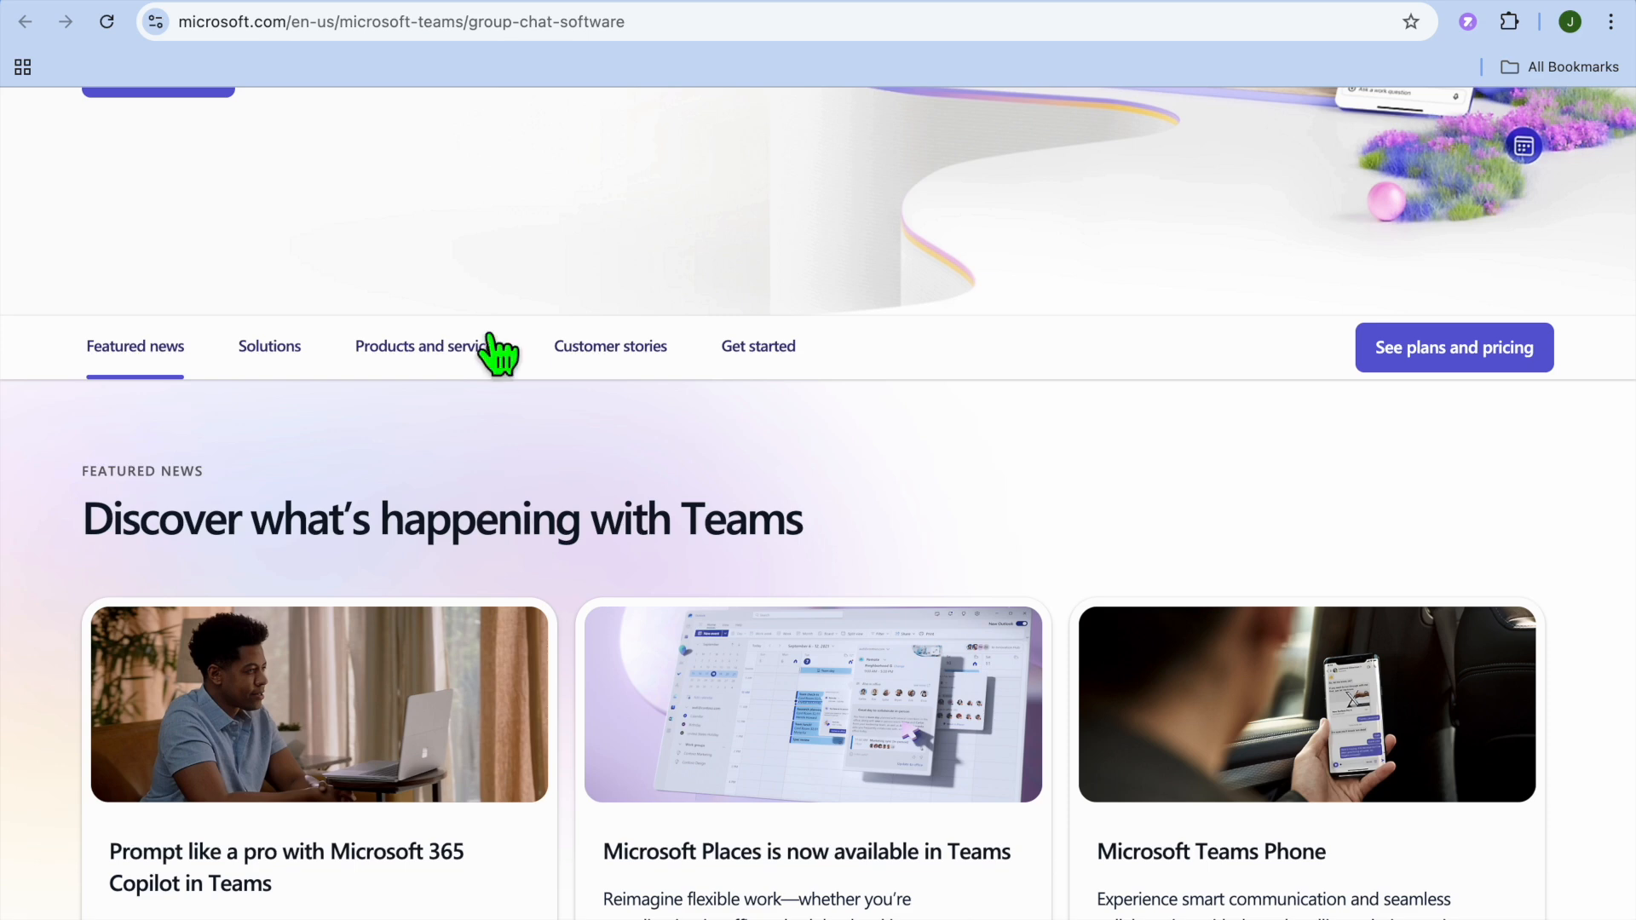
pyautogui.moveTo(448, 10)
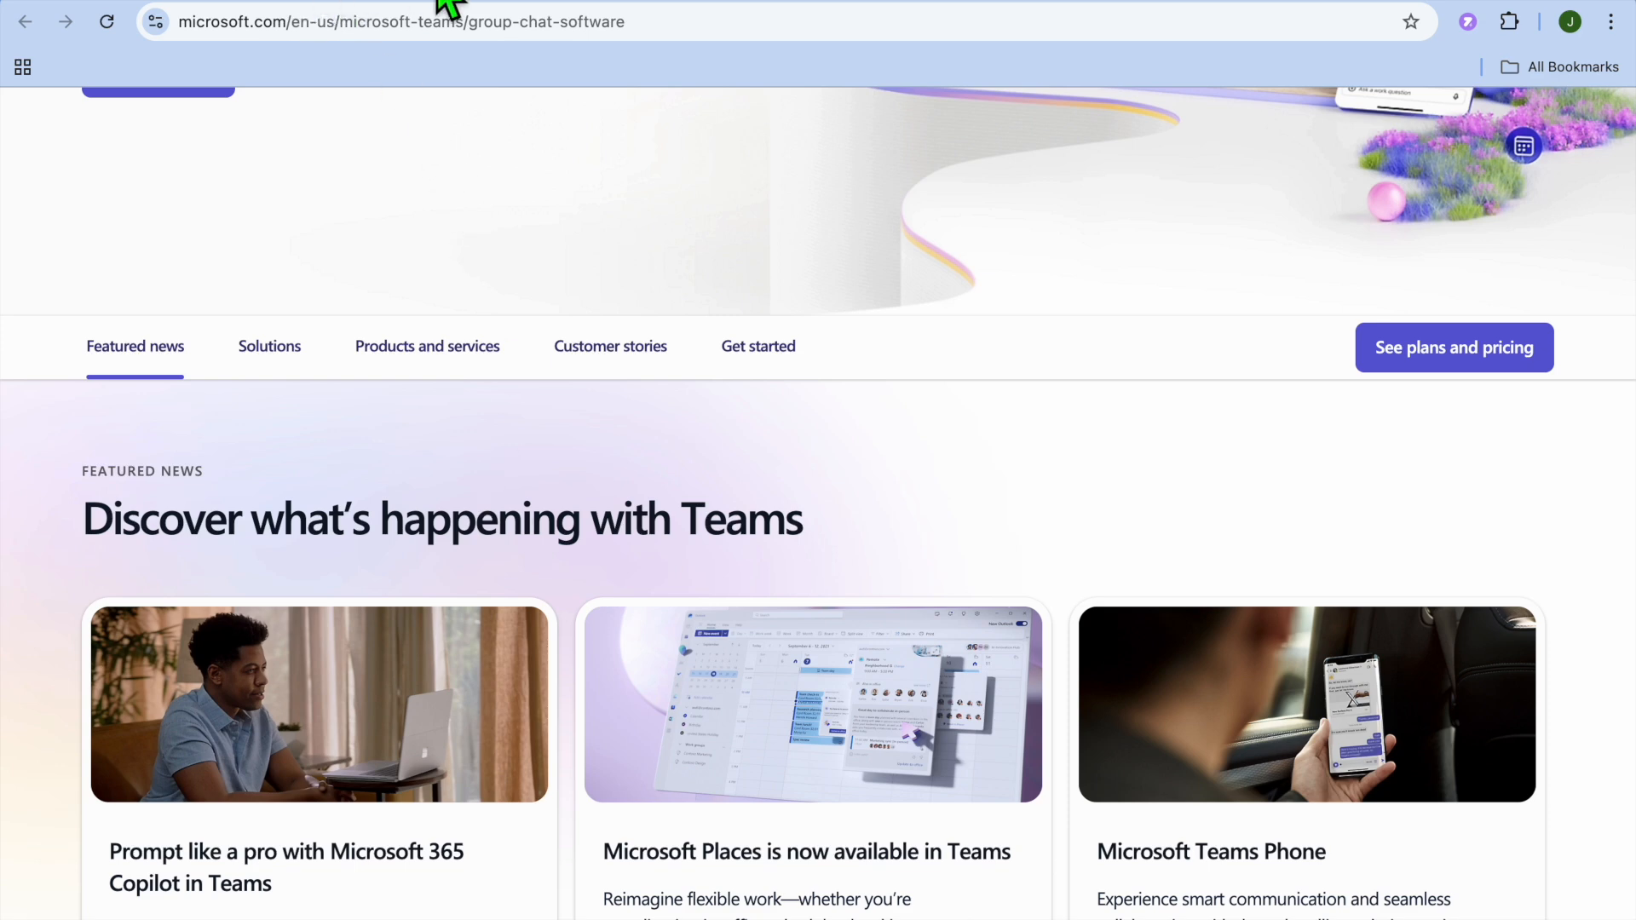
pyautogui.click(393, 20)
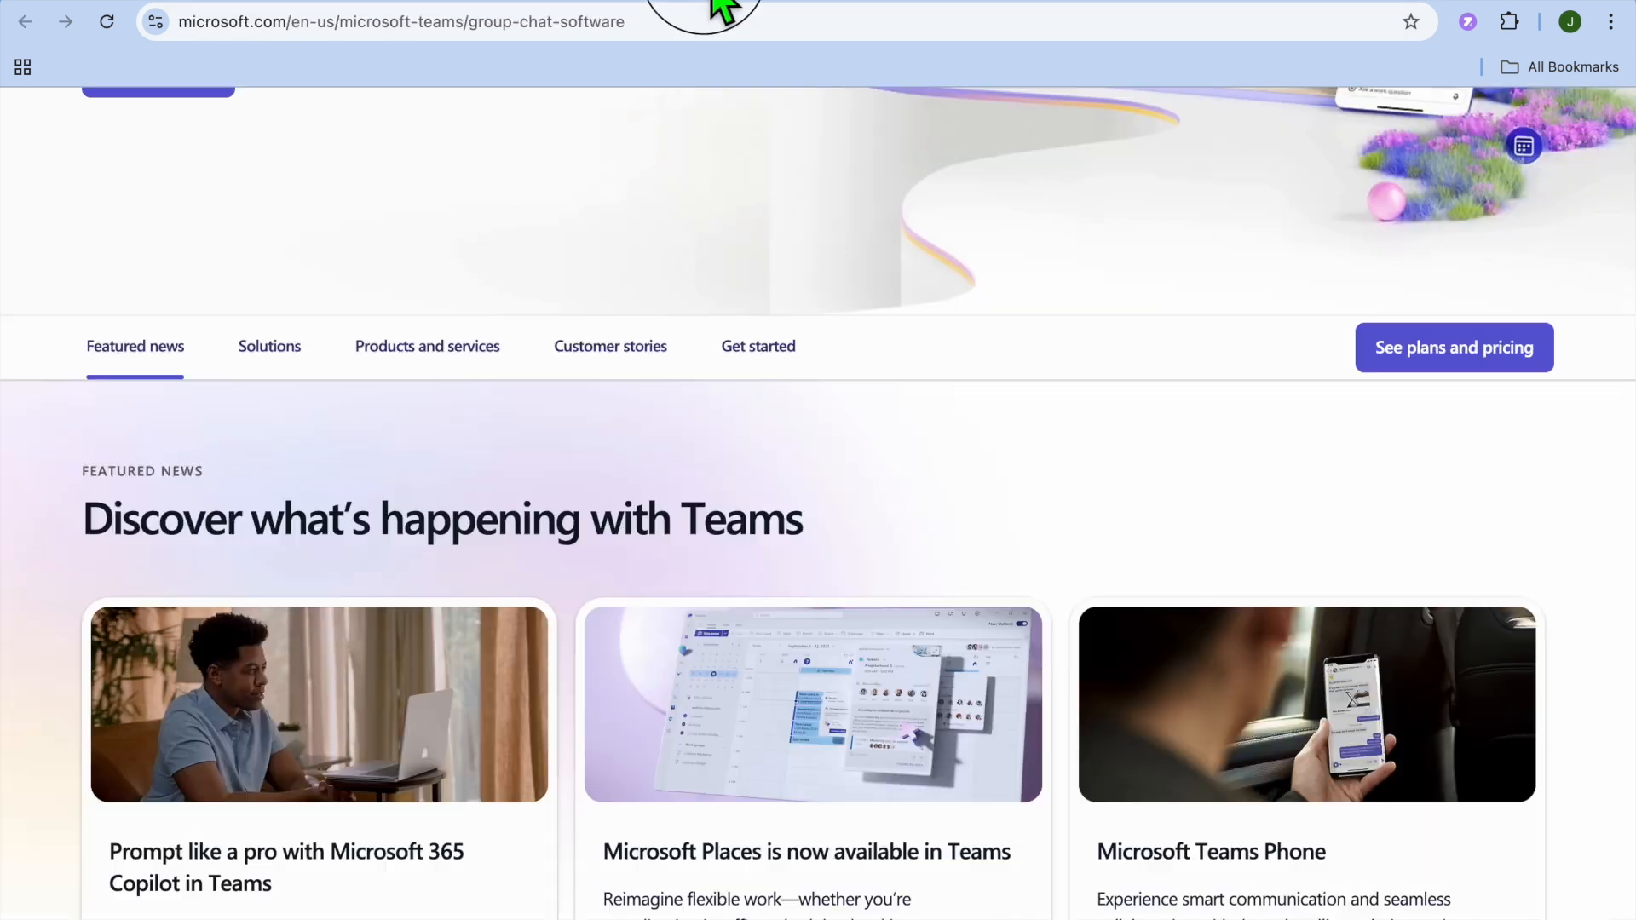
pyautogui.moveTo(372, 365)
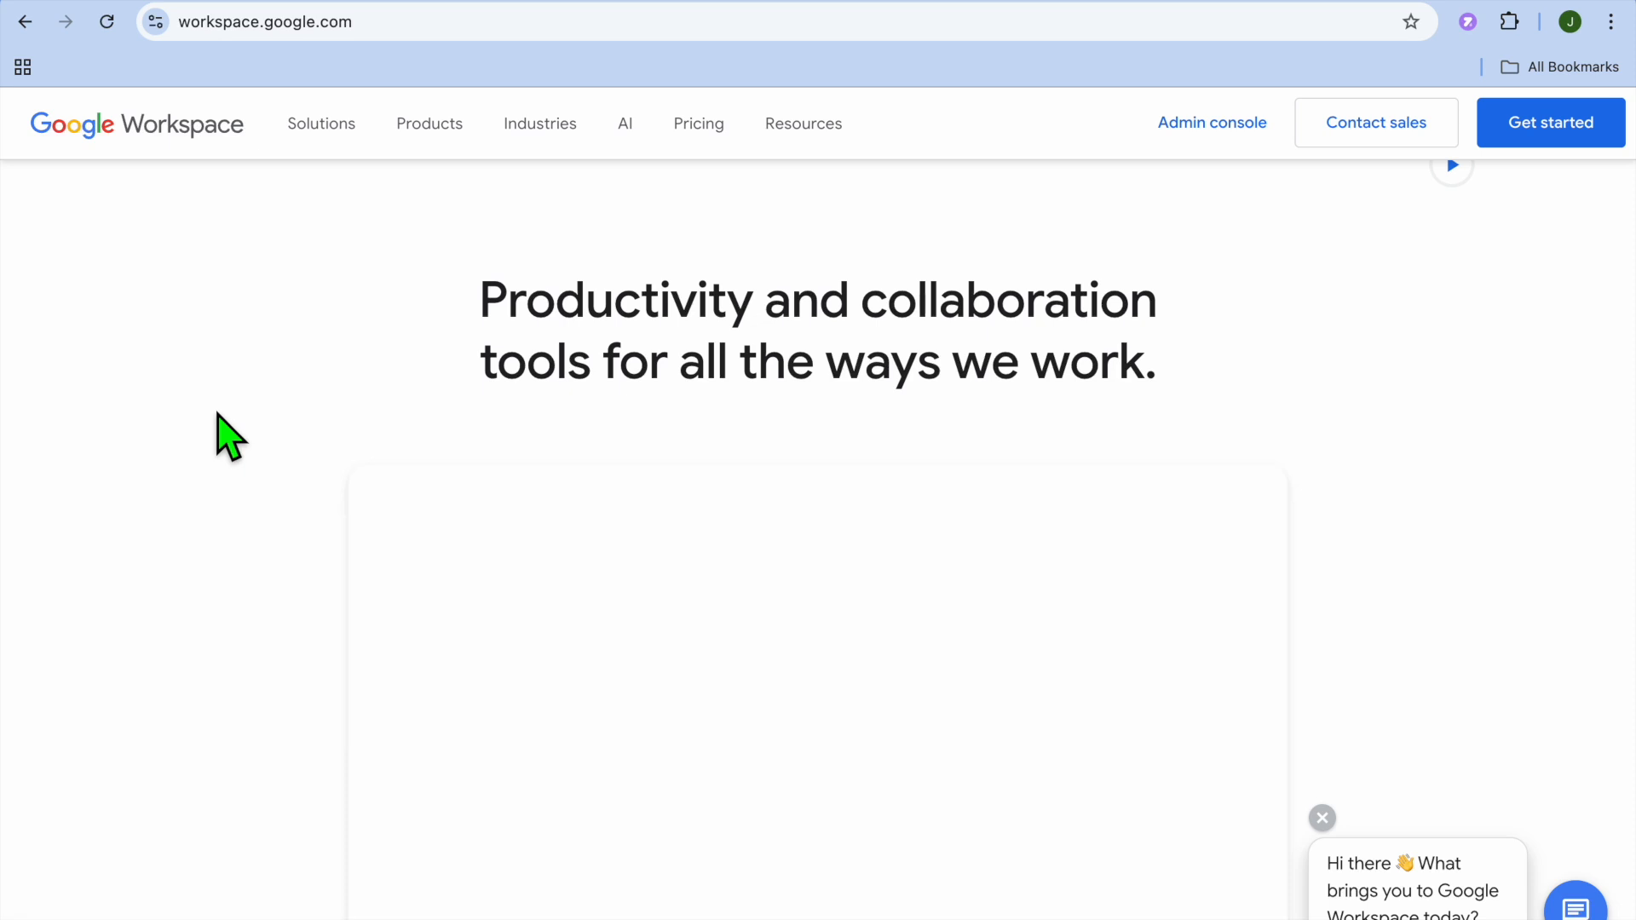
pyautogui.moveTo(430, 123)
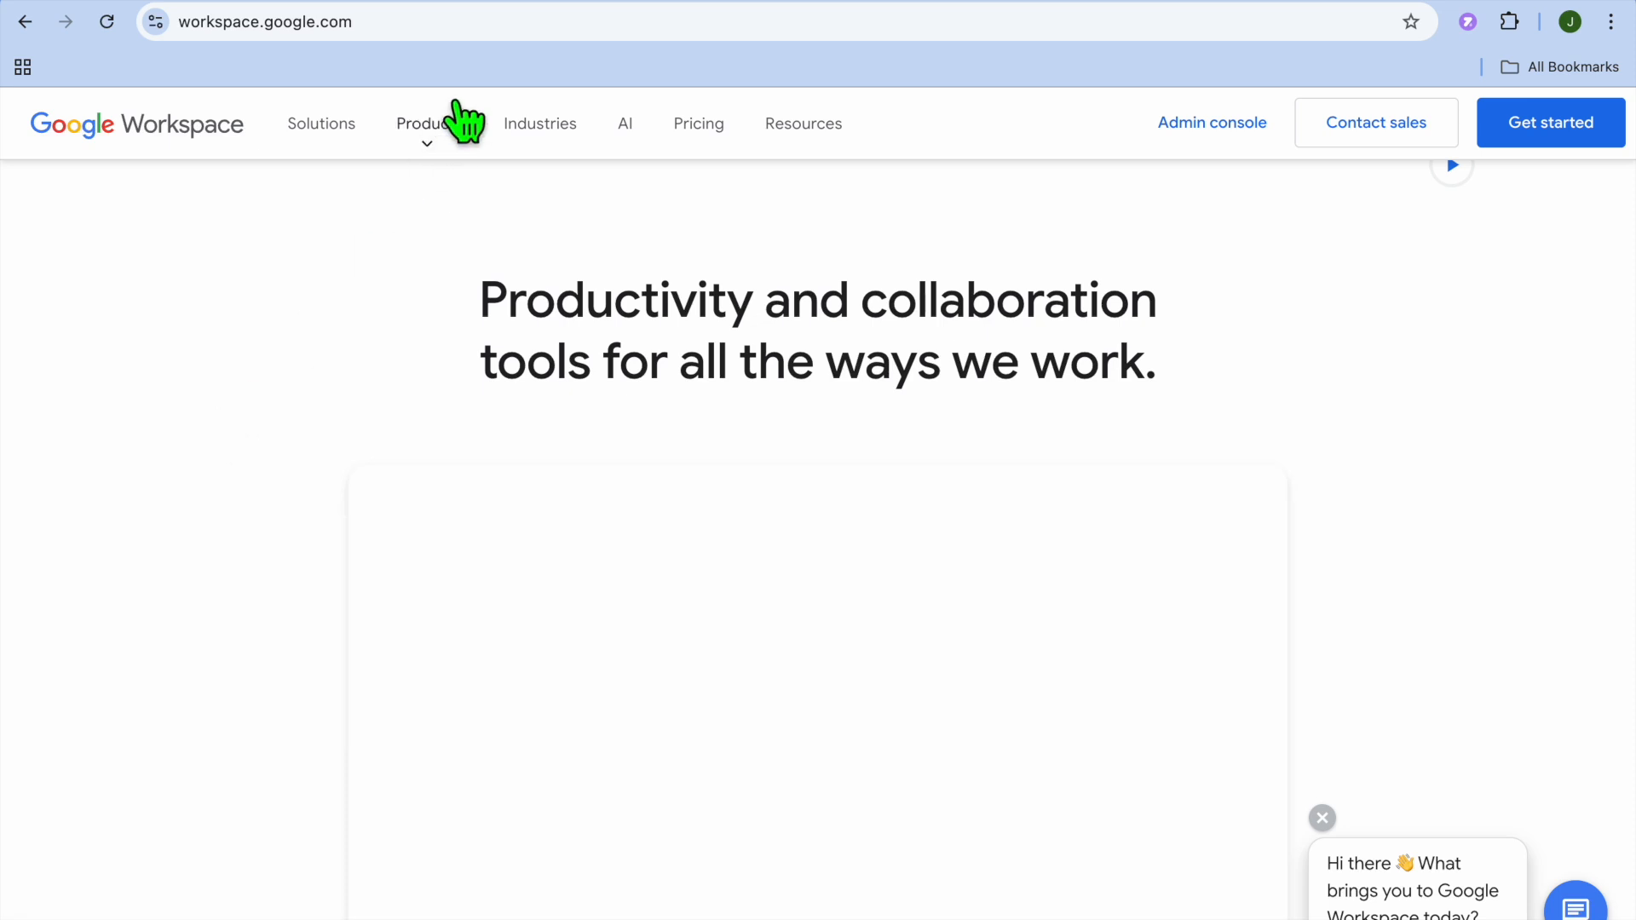
# - Open Workspace Pricing and scroll to the Business Starter, Standard, Plus and Enterprise plan cards
pyautogui.click(699, 122)
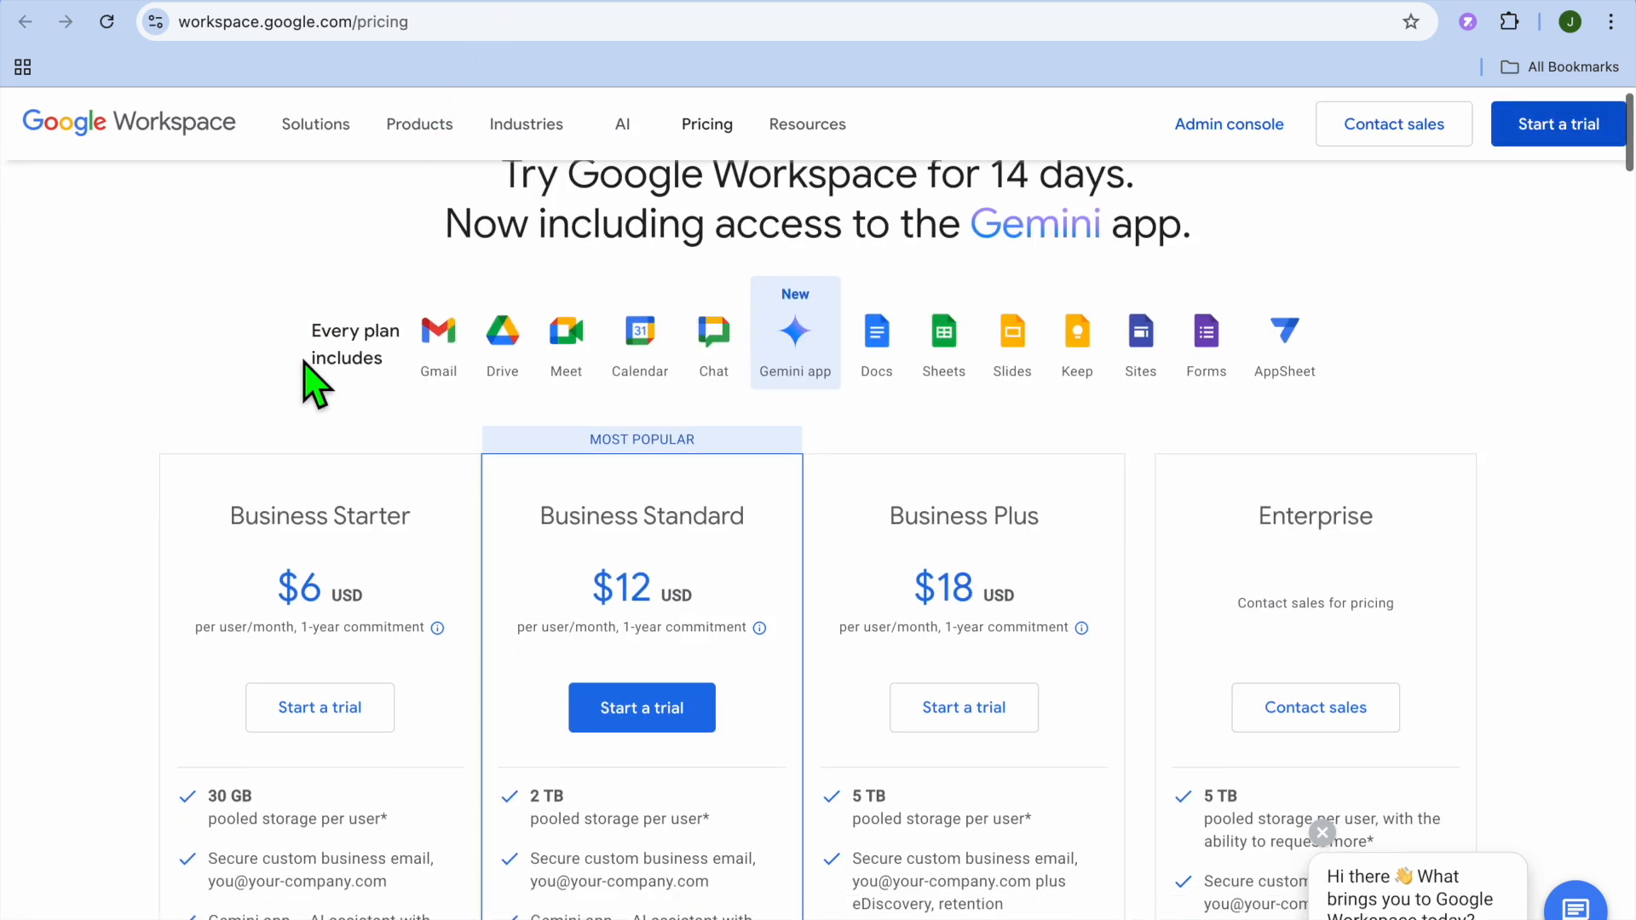
pyautogui.scroll(-3)
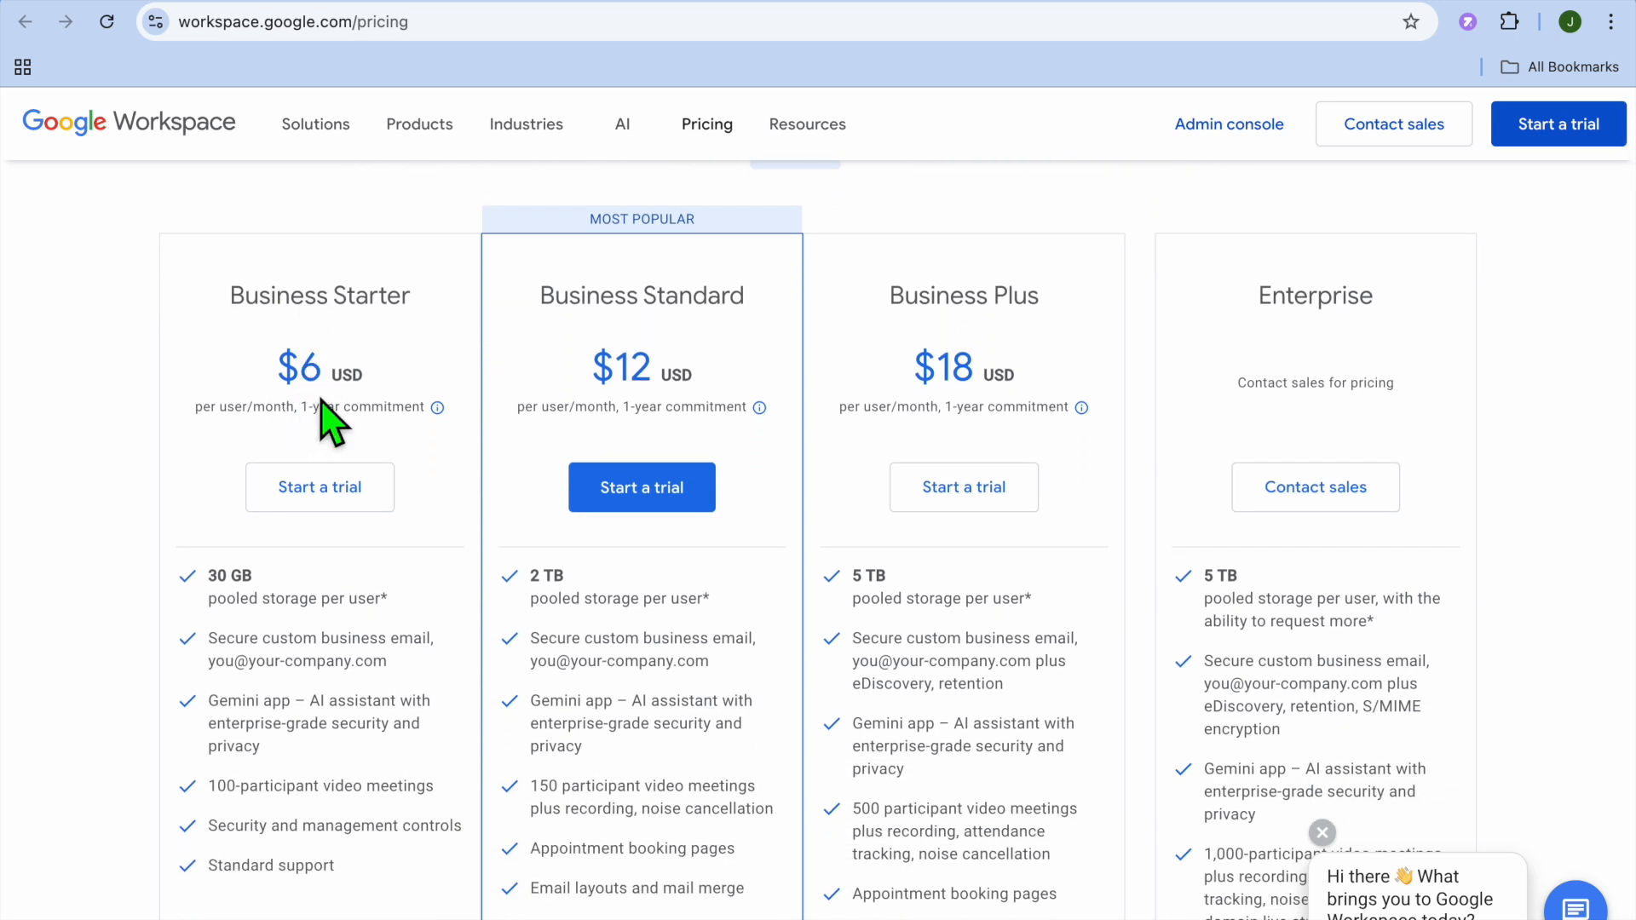
pyautogui.moveTo(1007, 393)
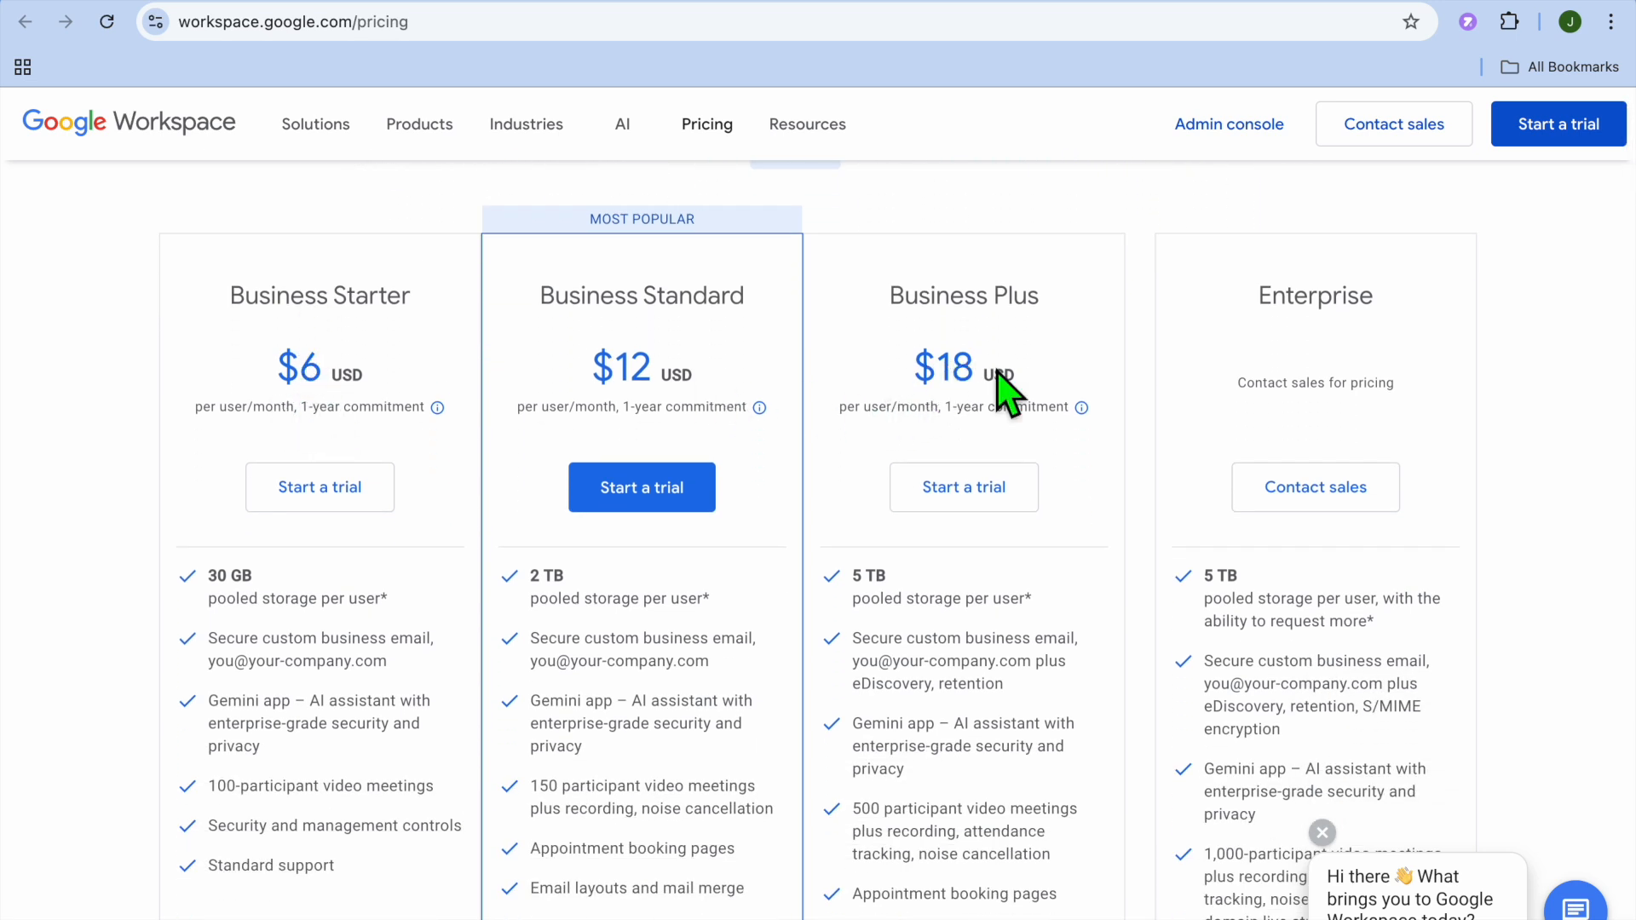
pyautogui.moveTo(1027, 19)
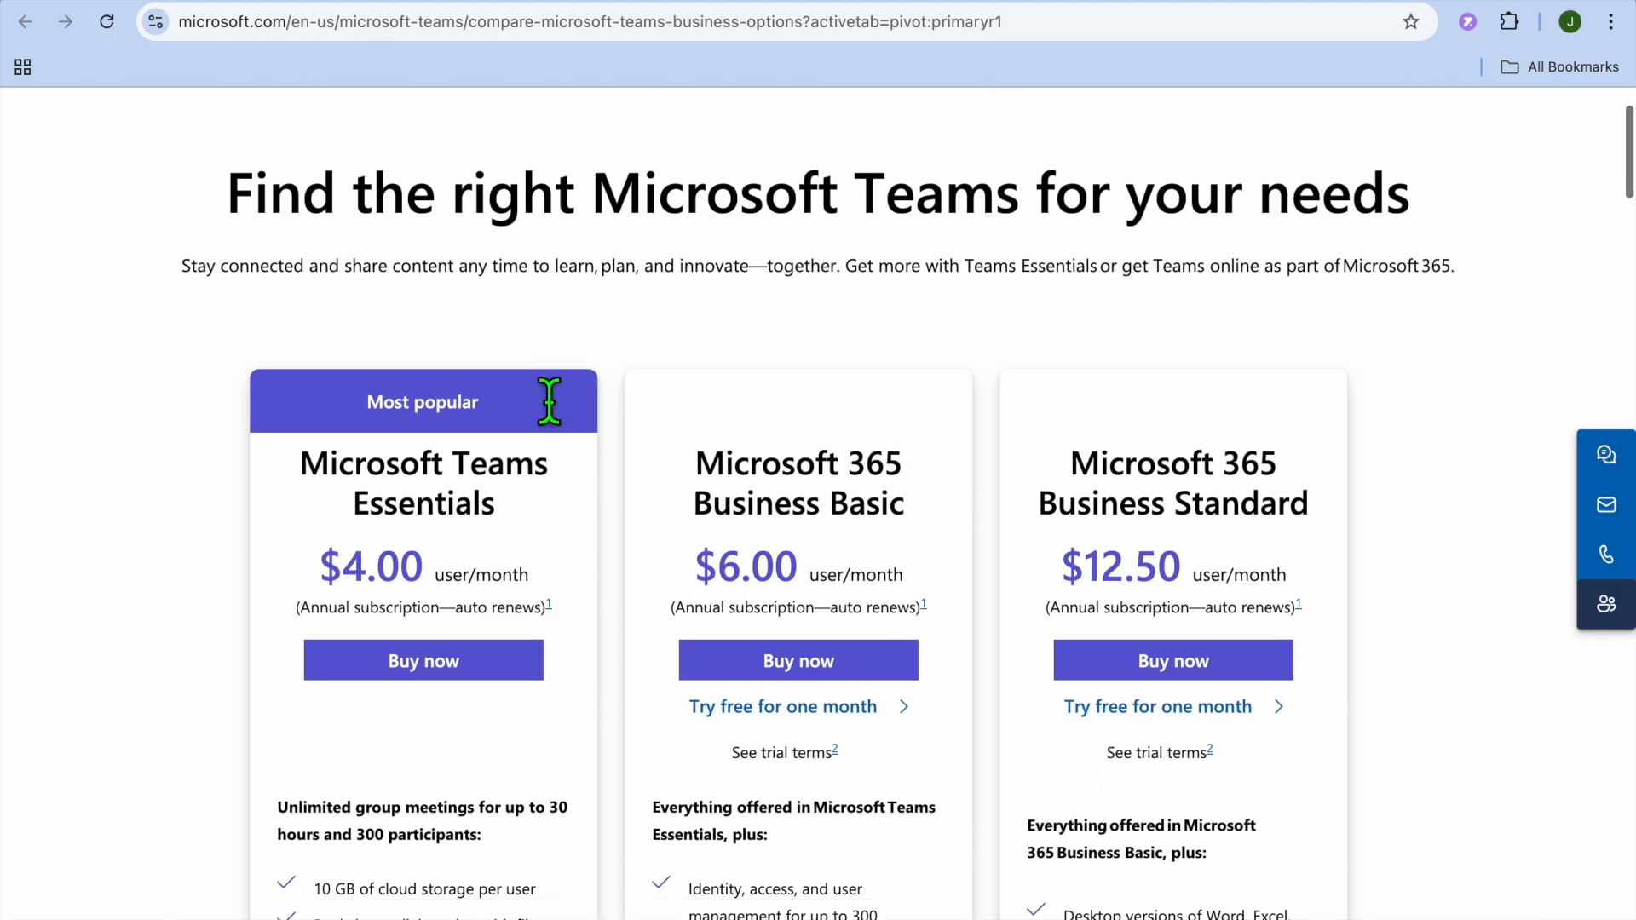
# - Scroll the Teams compare page to the Essentials $4.00, Business Basic $6.00 and Standard $12.50 cards
pyautogui.scroll(-3)
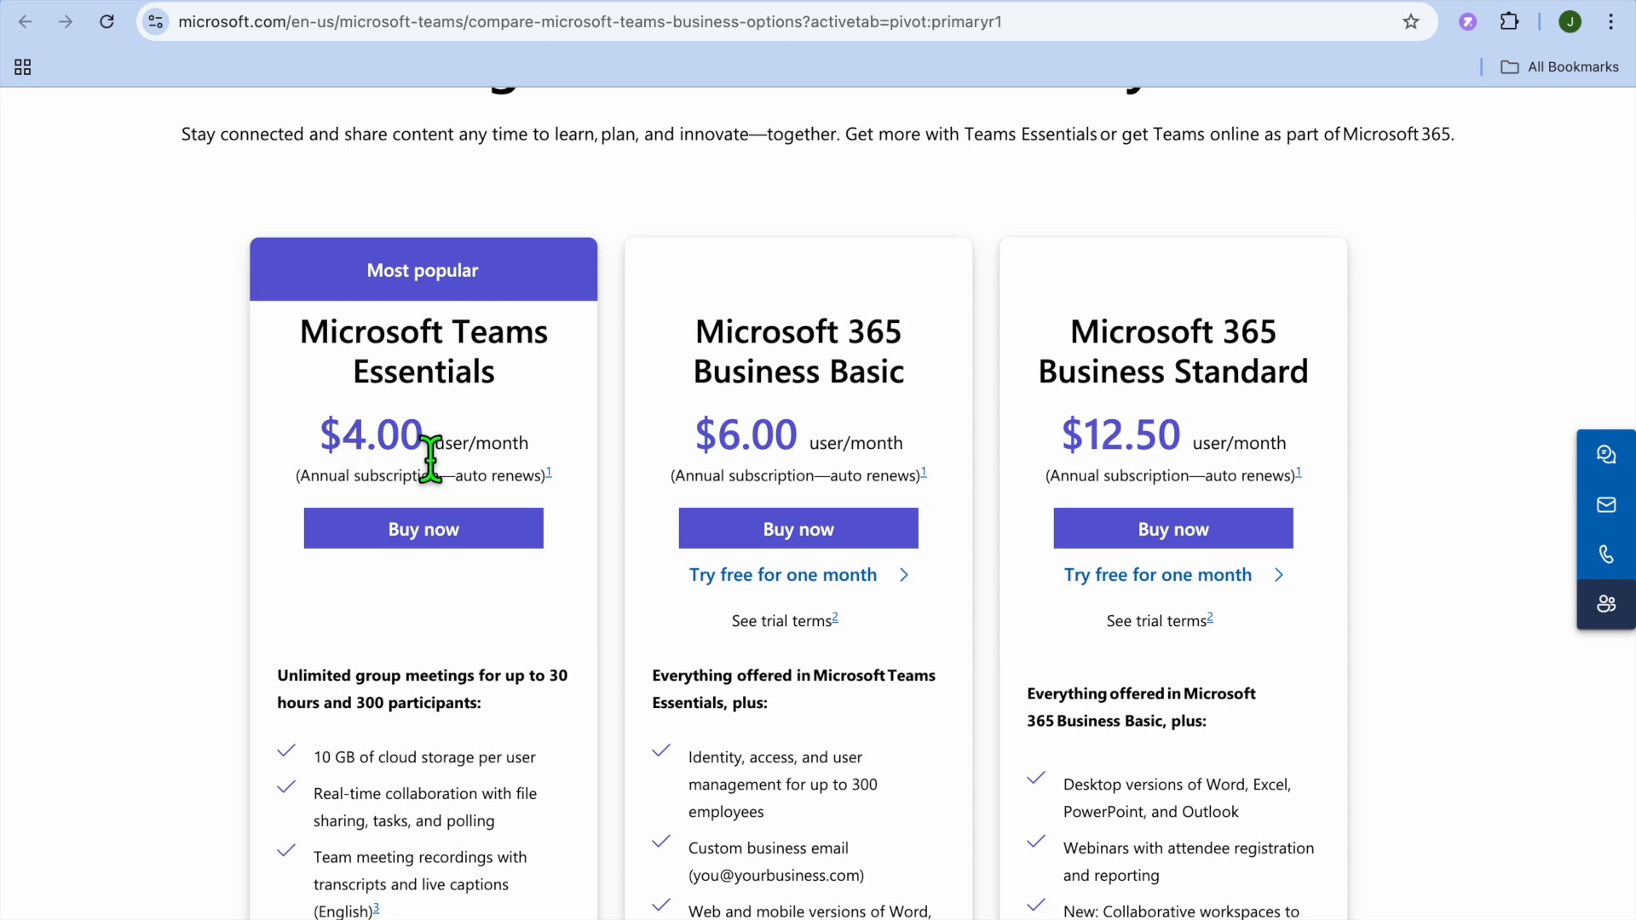
pyautogui.moveTo(532, 470)
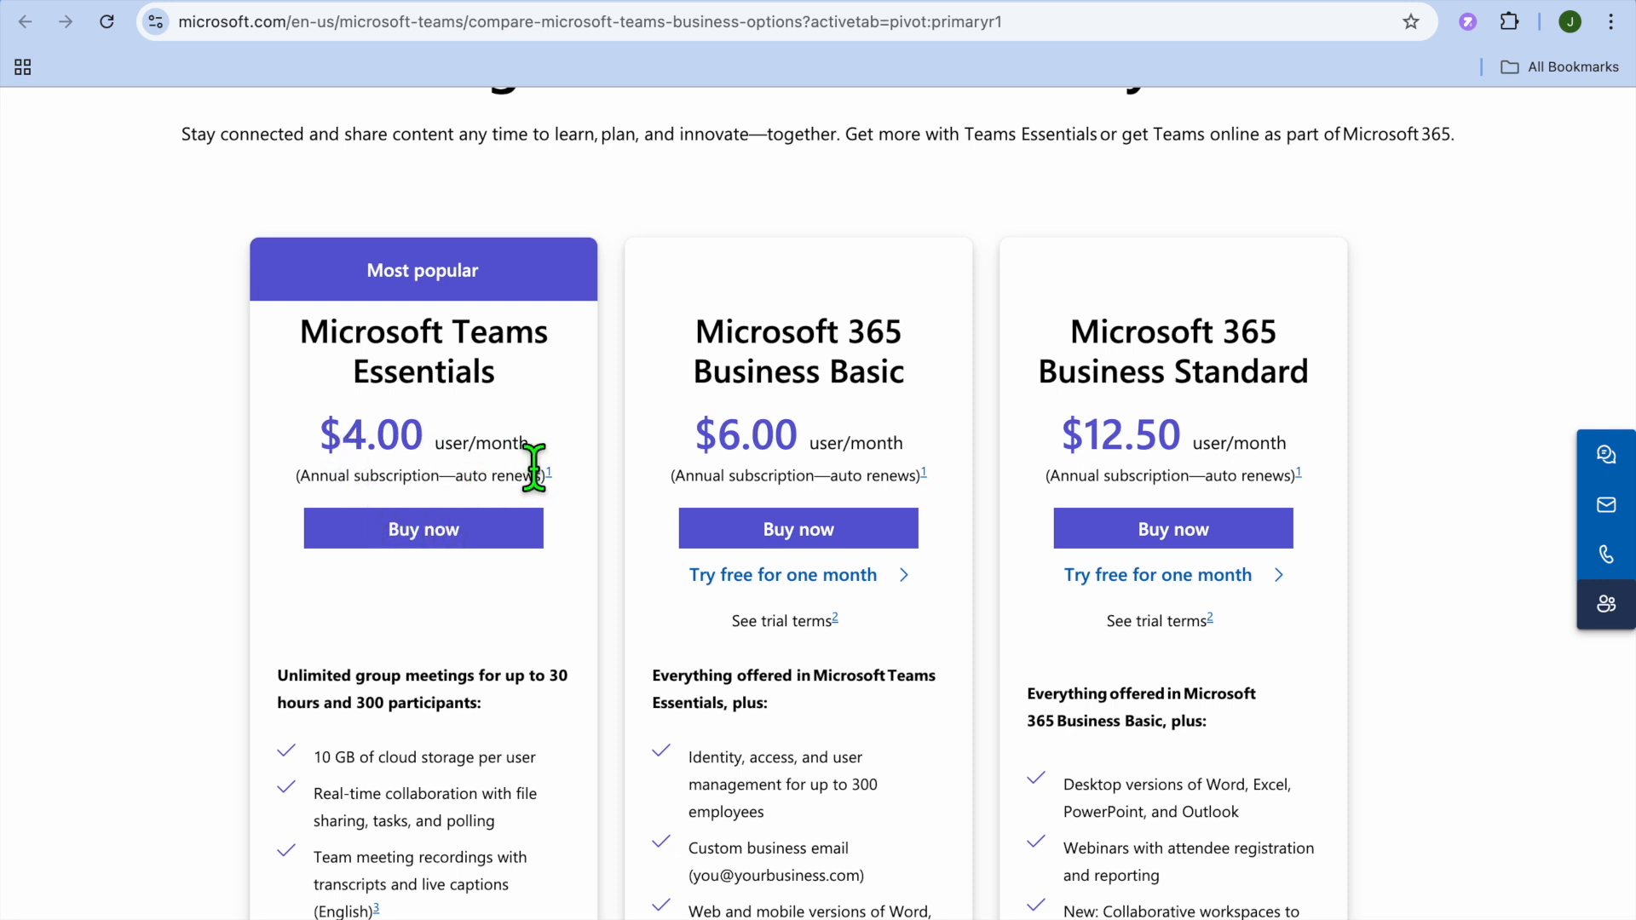
pyautogui.moveTo(1117, 461)
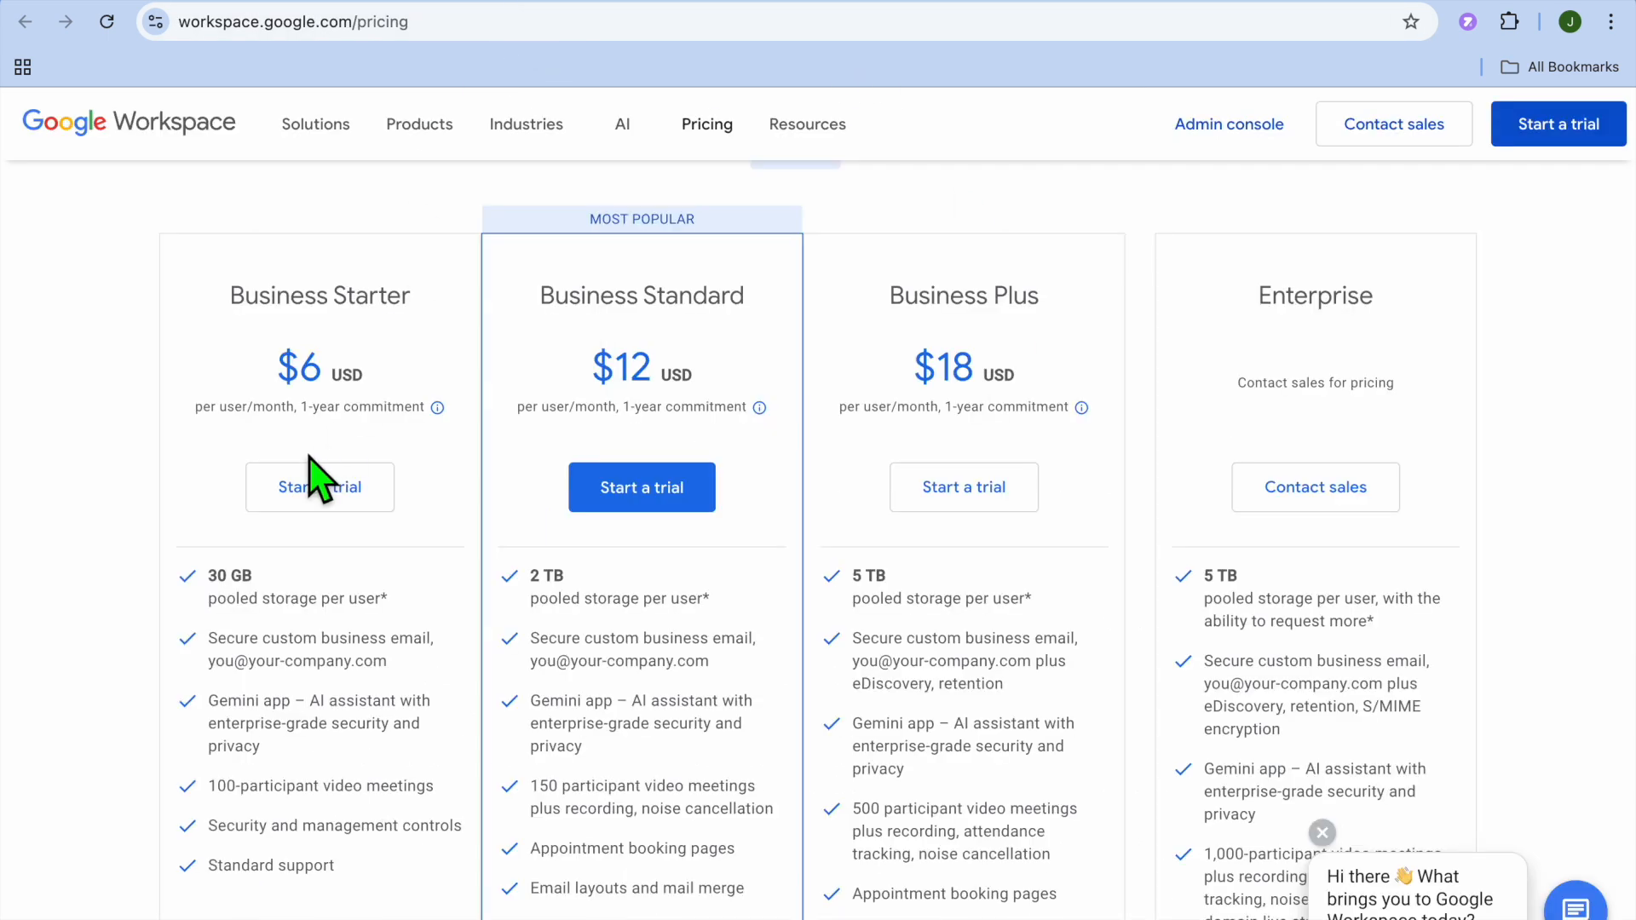
# - Scroll back up to the Workspace plan cards from Business Starter at $6 through Enterprise
pyautogui.scroll(3)
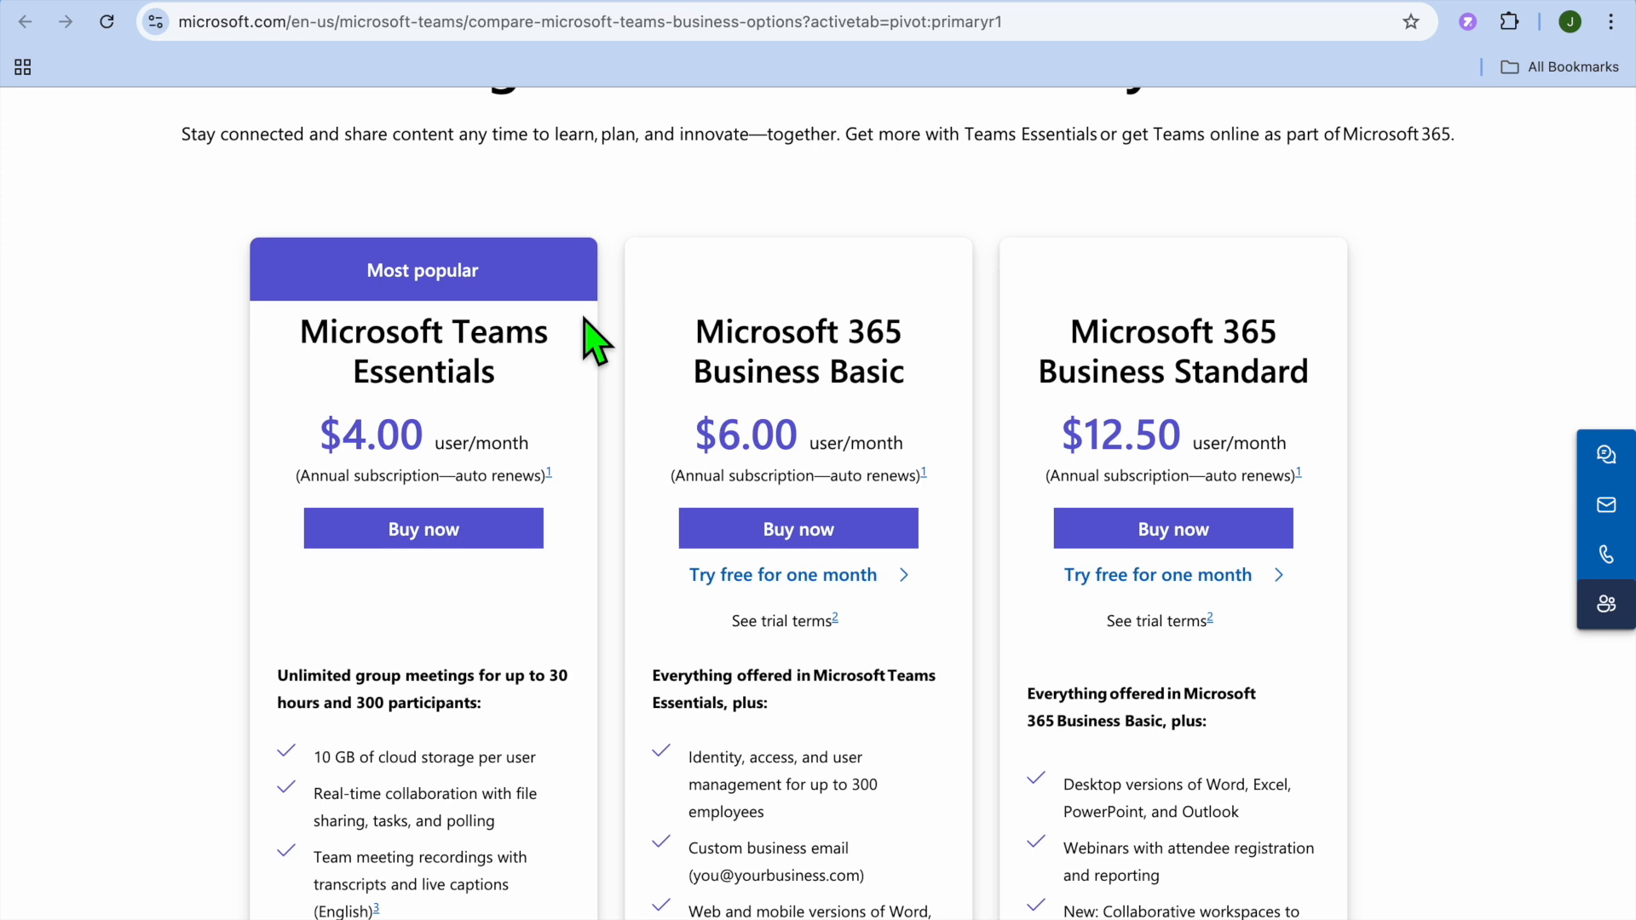
pyautogui.moveTo(595, 349)
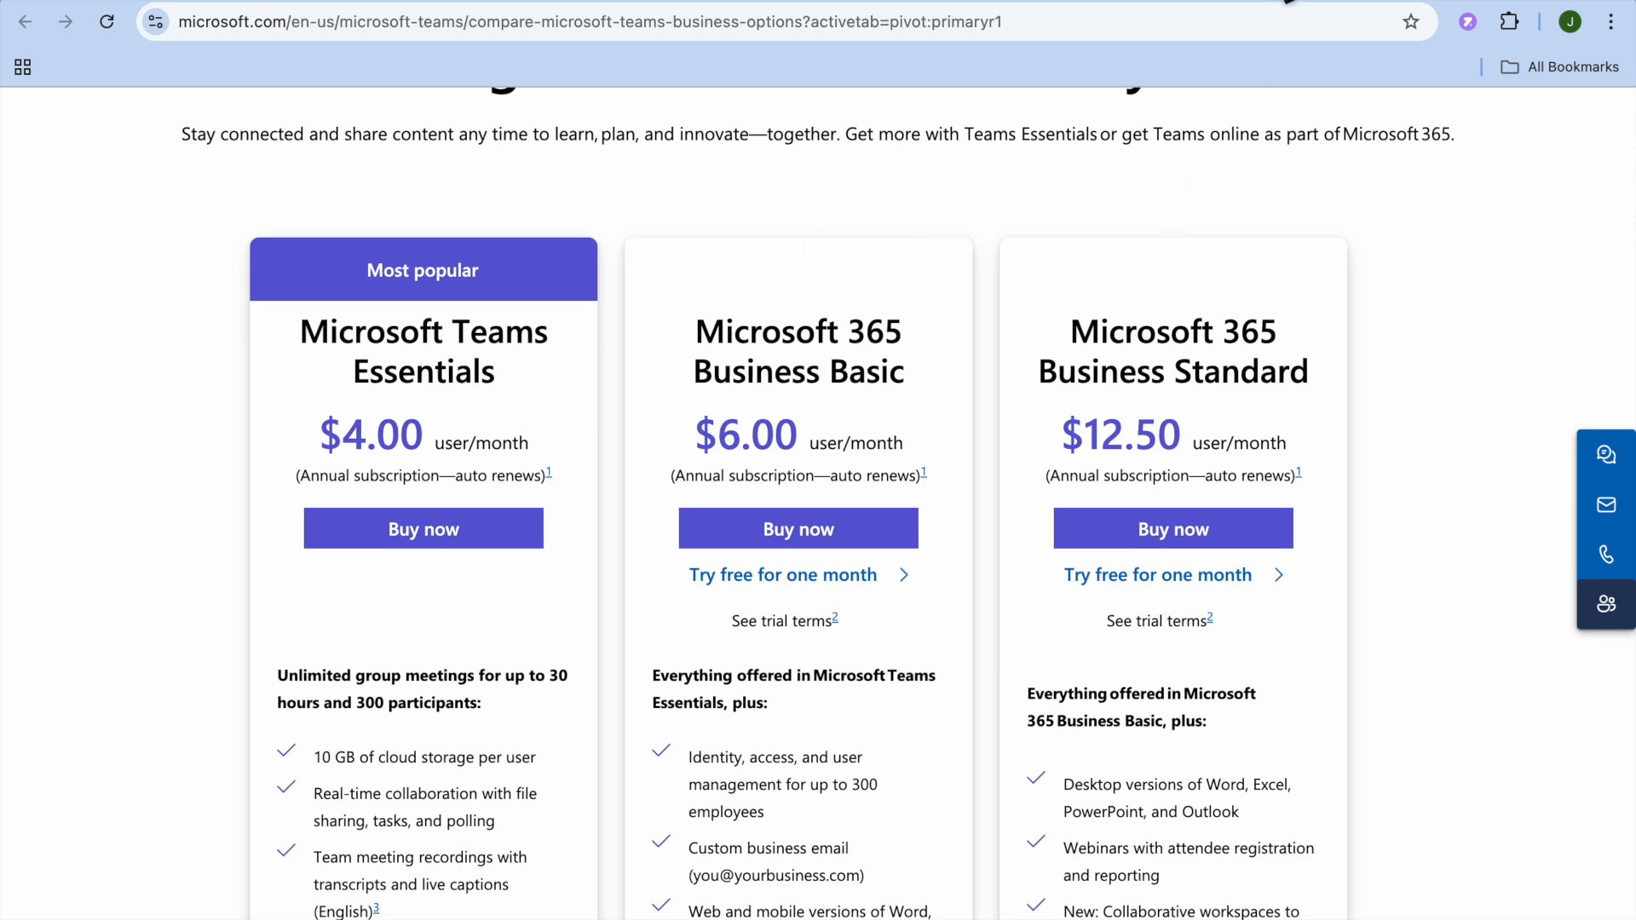